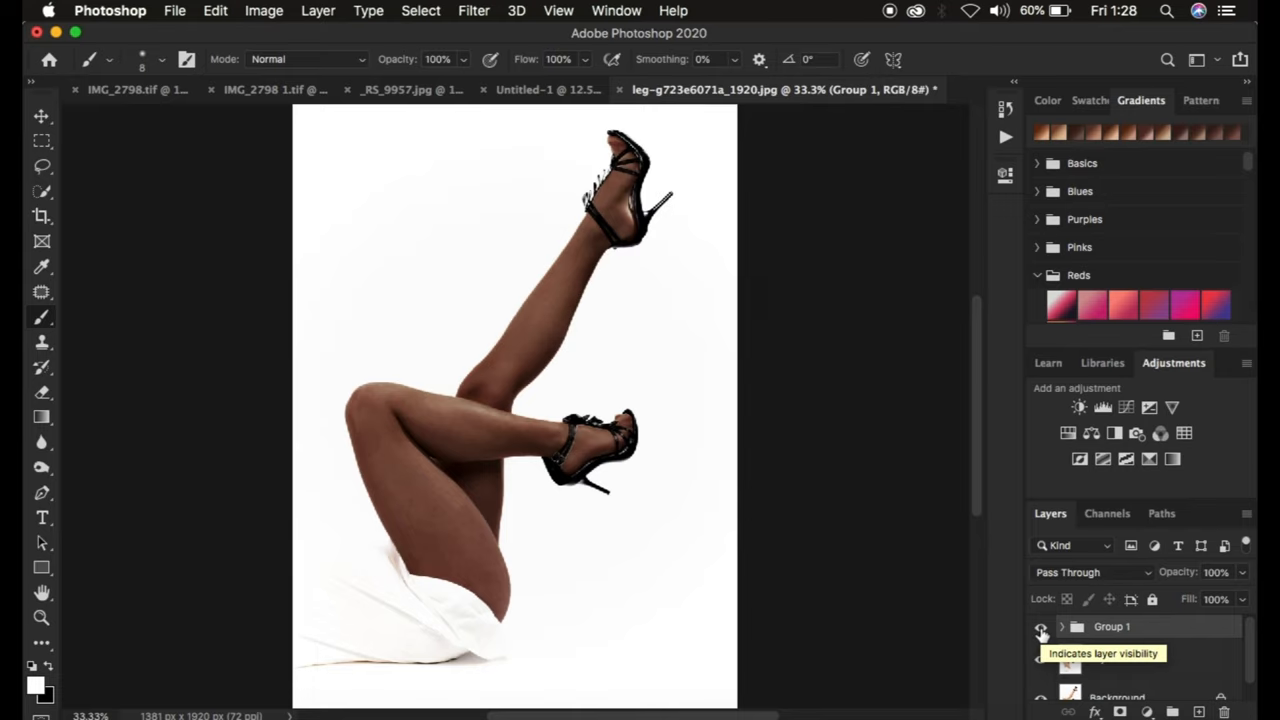
Hide the earlier skin-darkening group to bring back the original photo
left_click(1040, 627)
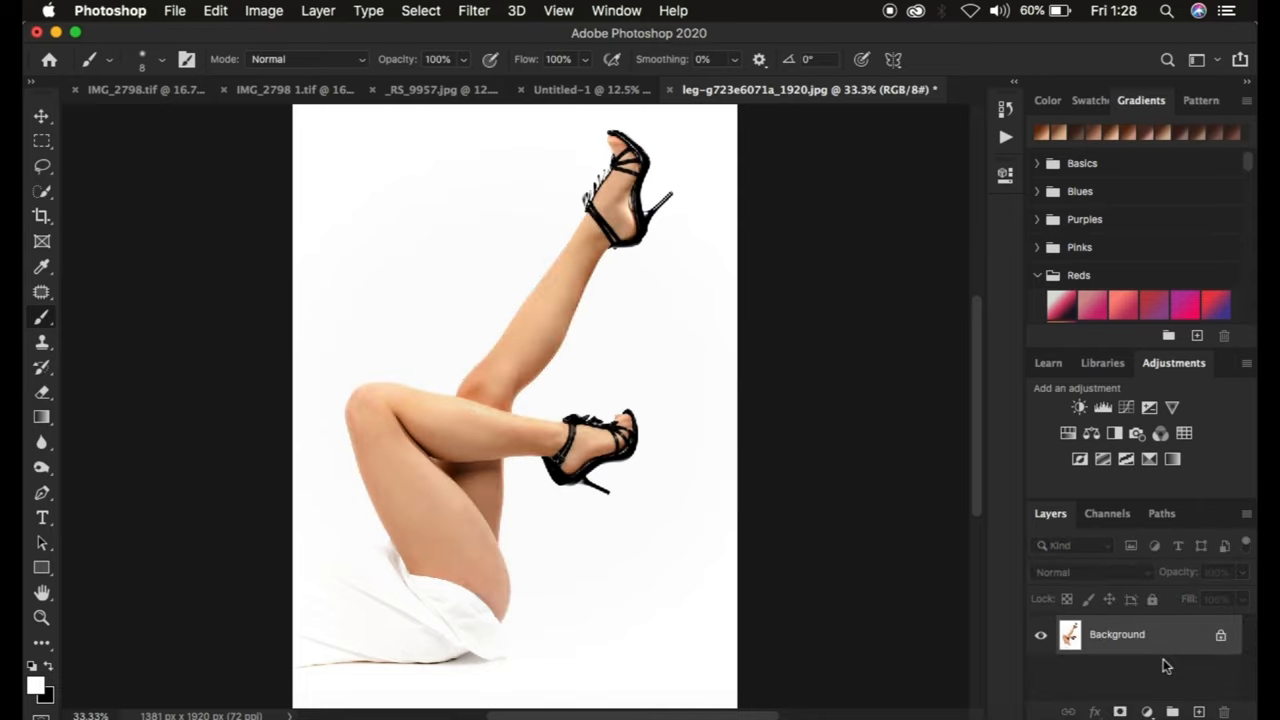
mouse_move(1150, 634)
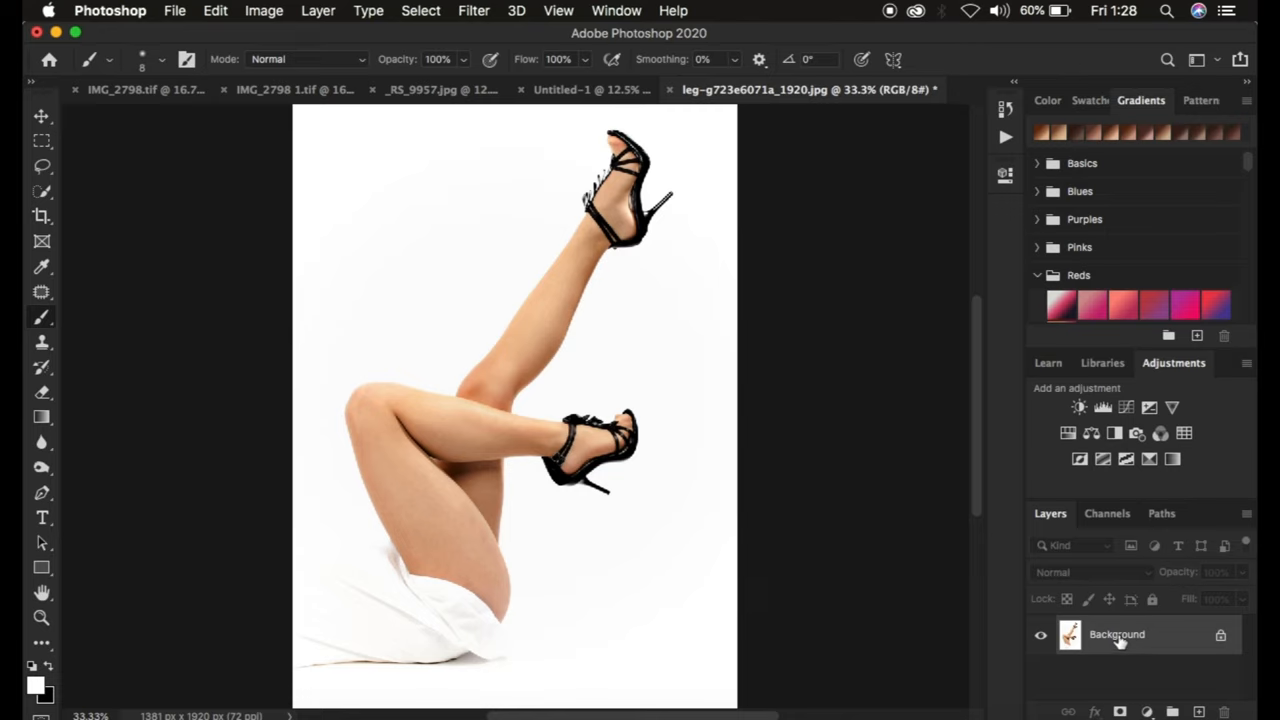
mouse_move(1135, 640)
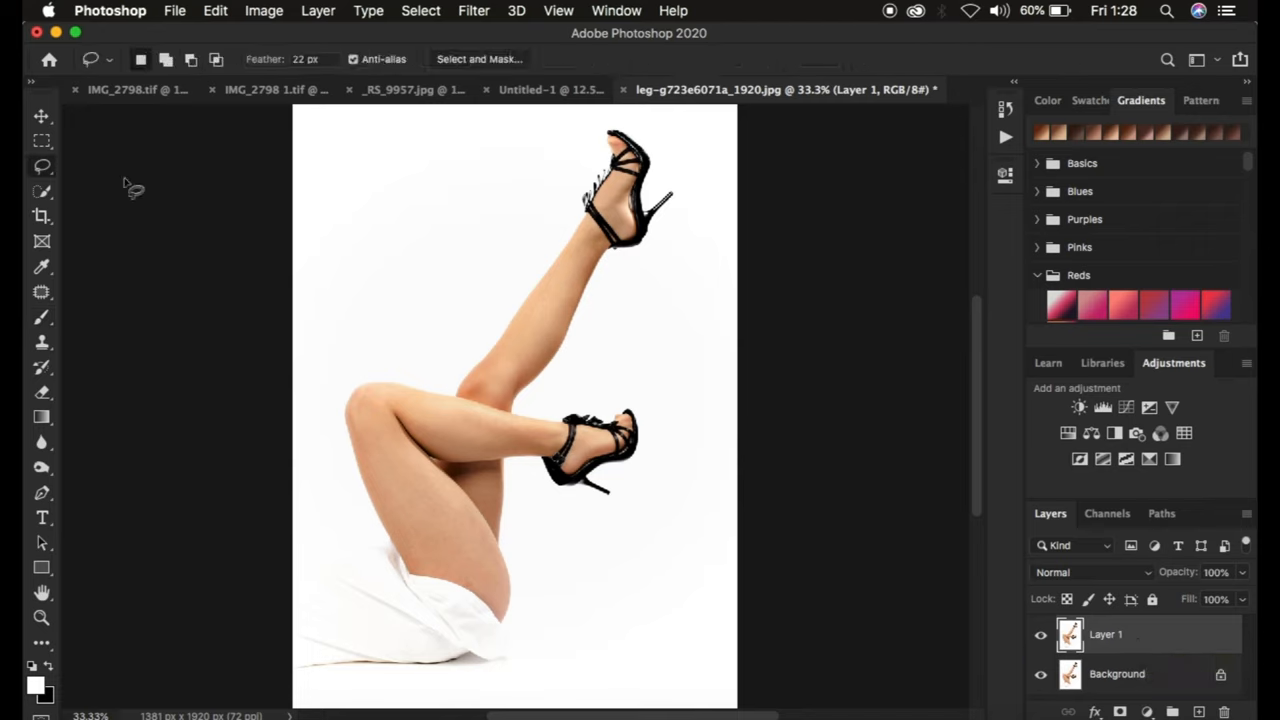
mouse_move(545, 414)
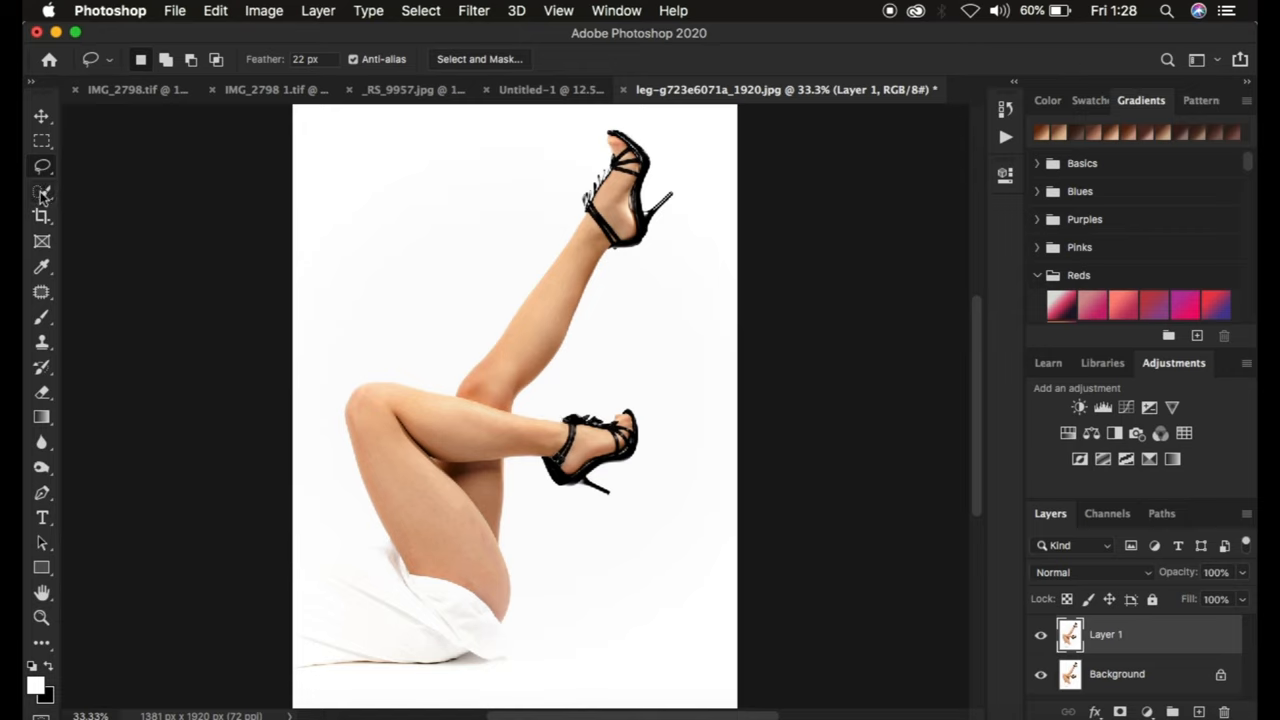
mouse_move(42, 192)
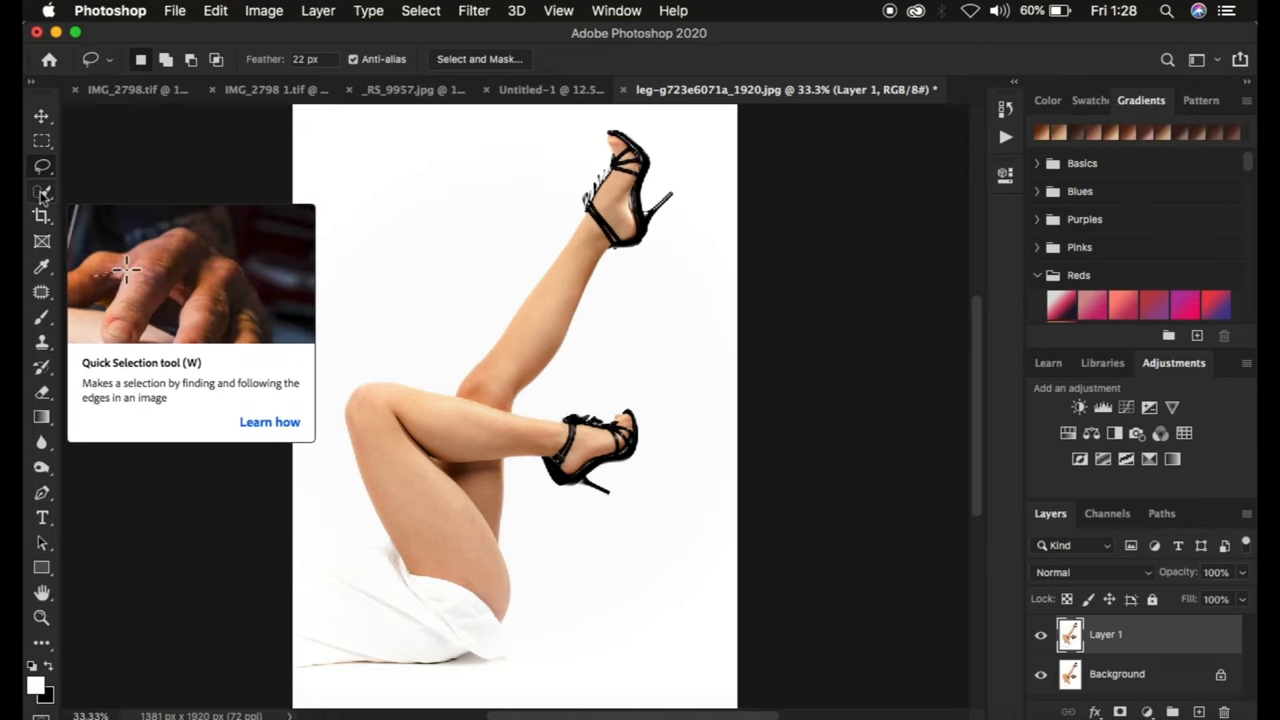
Switch to the Quick Selection tool for selecting the leg skin
left_click(42, 194)
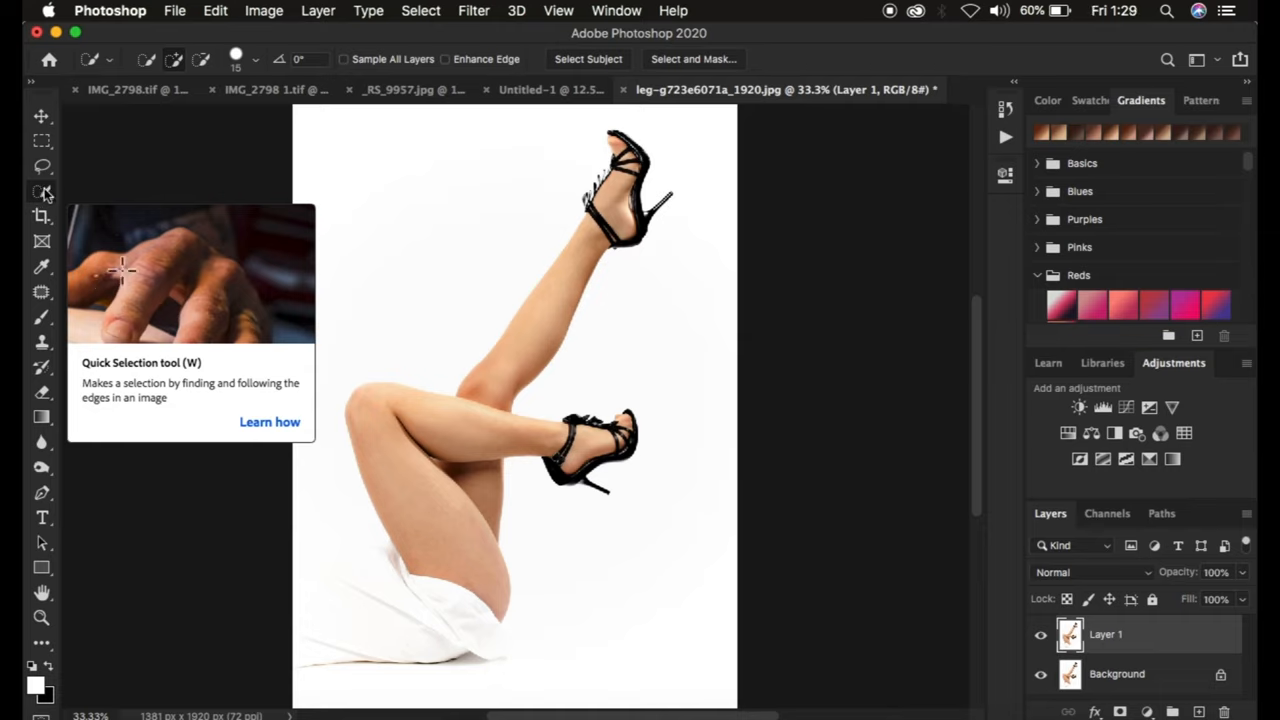
mouse_move(170, 75)
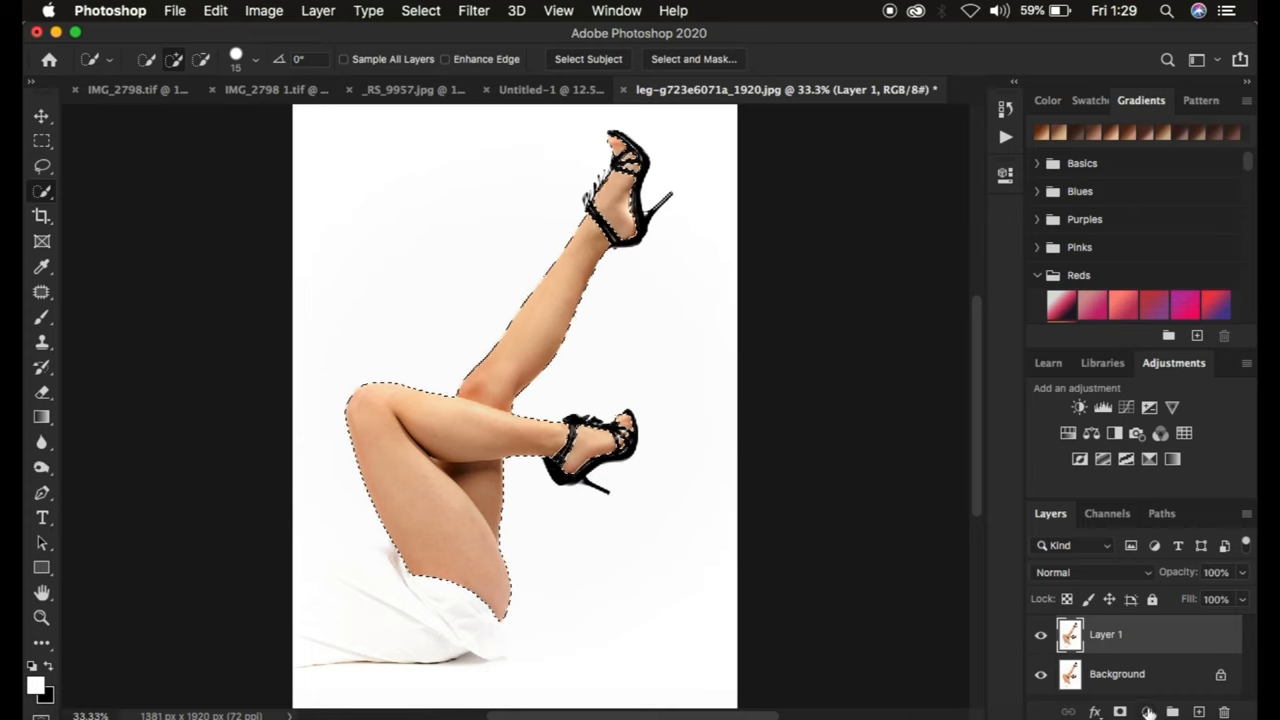
Add a Black & White adjustment layer from the Layers panel adjustment menu
left_click(1147, 711)
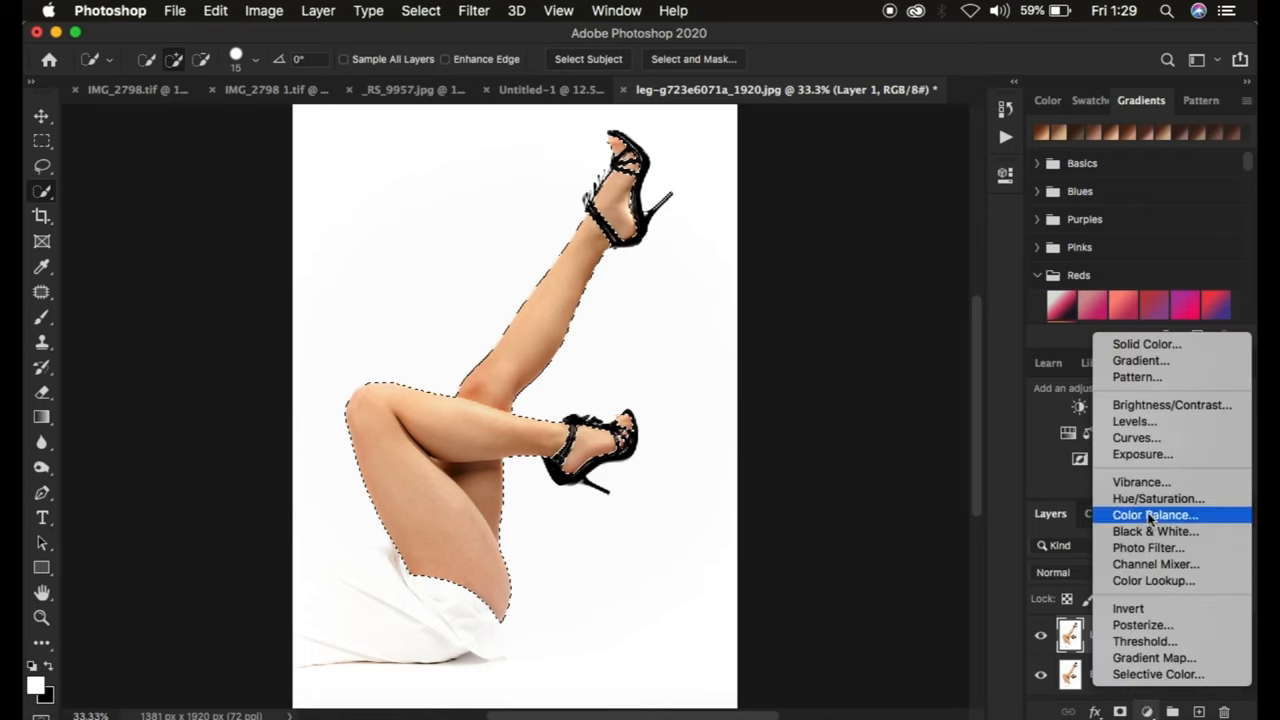
left_click(1155, 531)
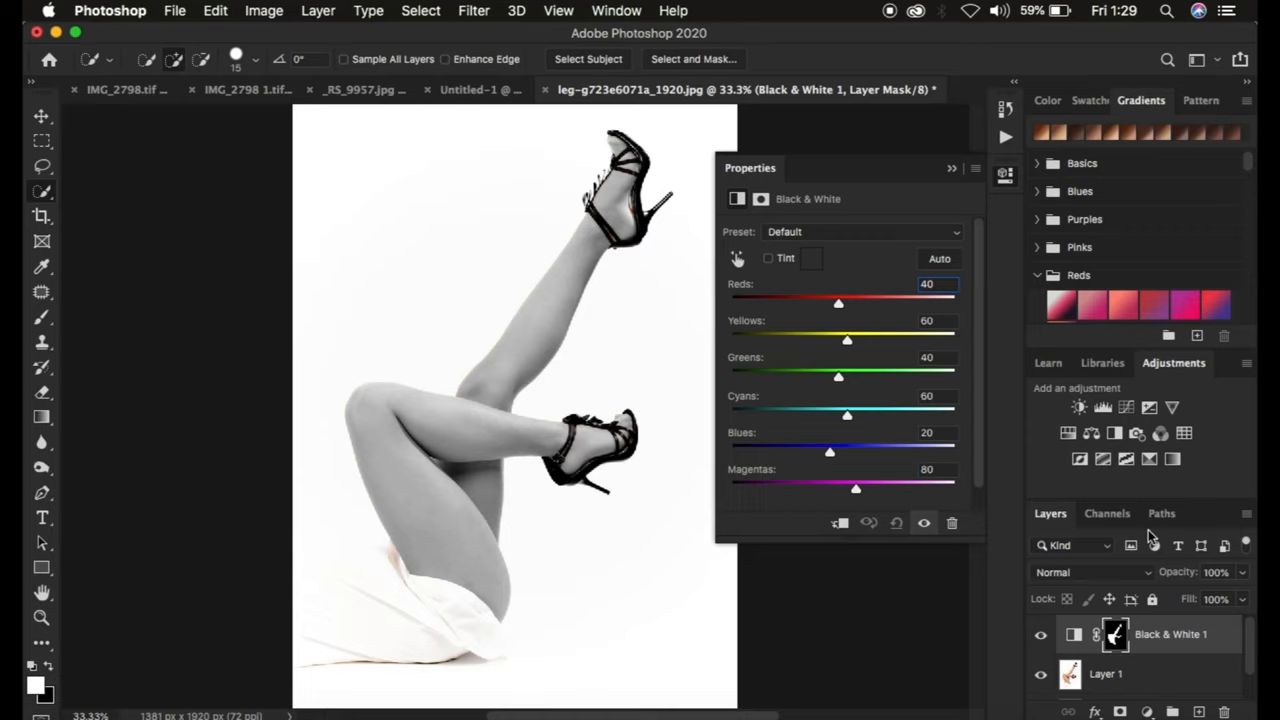
mouse_move(1138, 530)
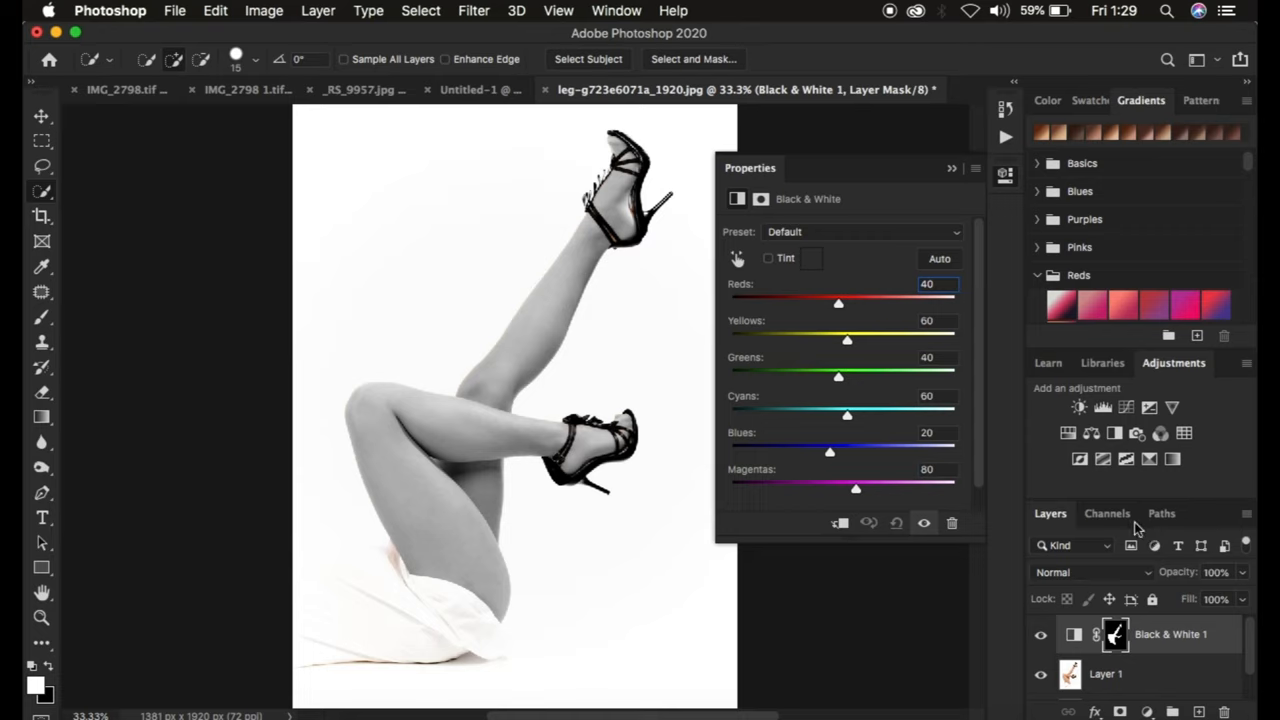
mouse_move(751, 318)
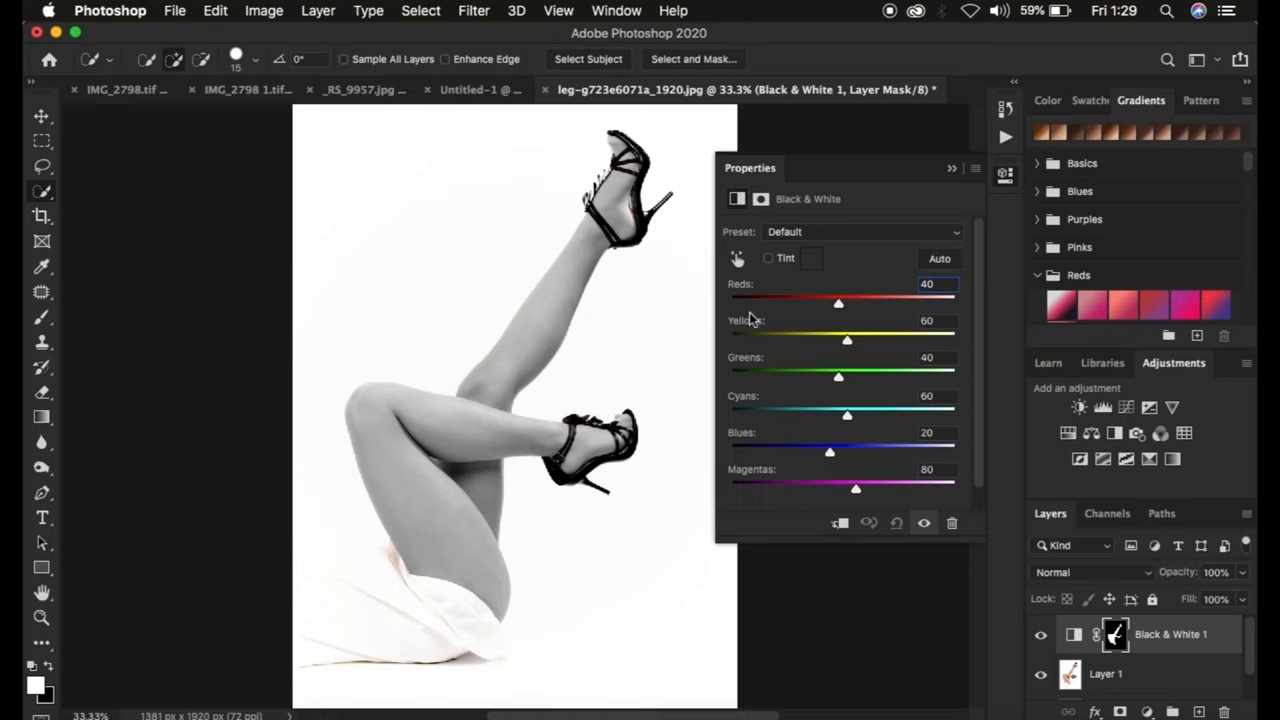
mouse_move(733, 305)
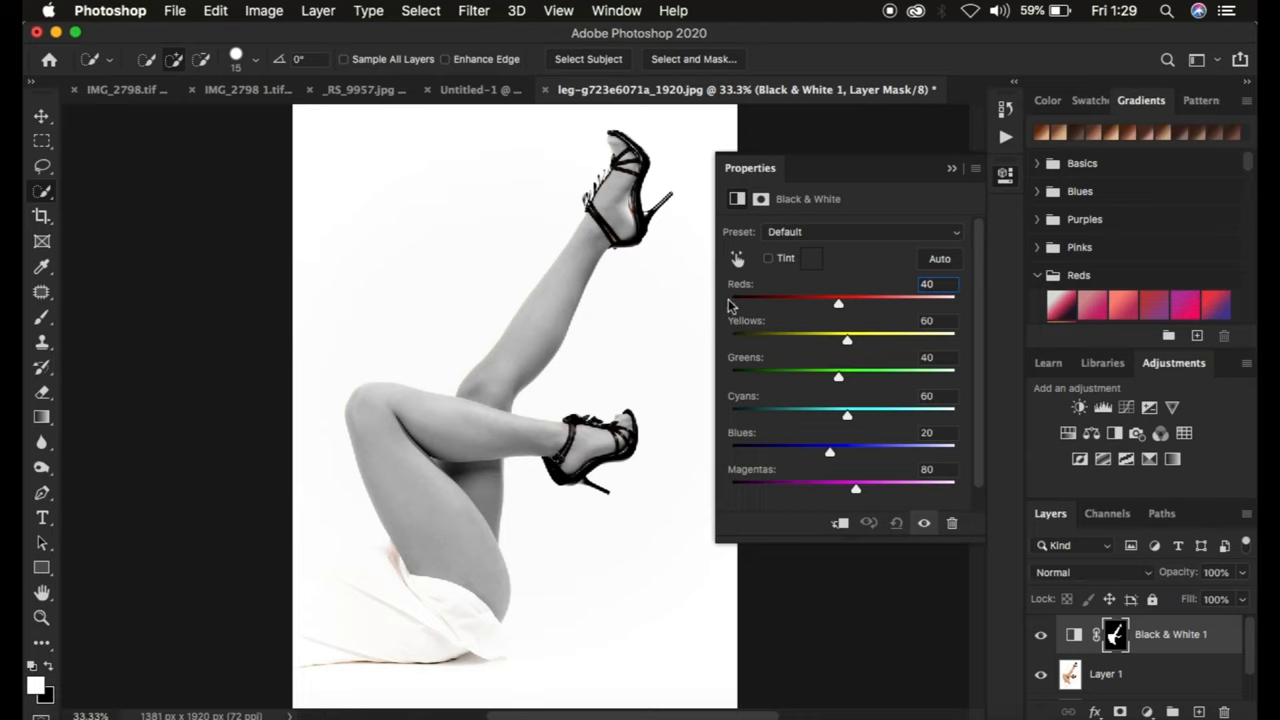
mouse_move(720, 300)
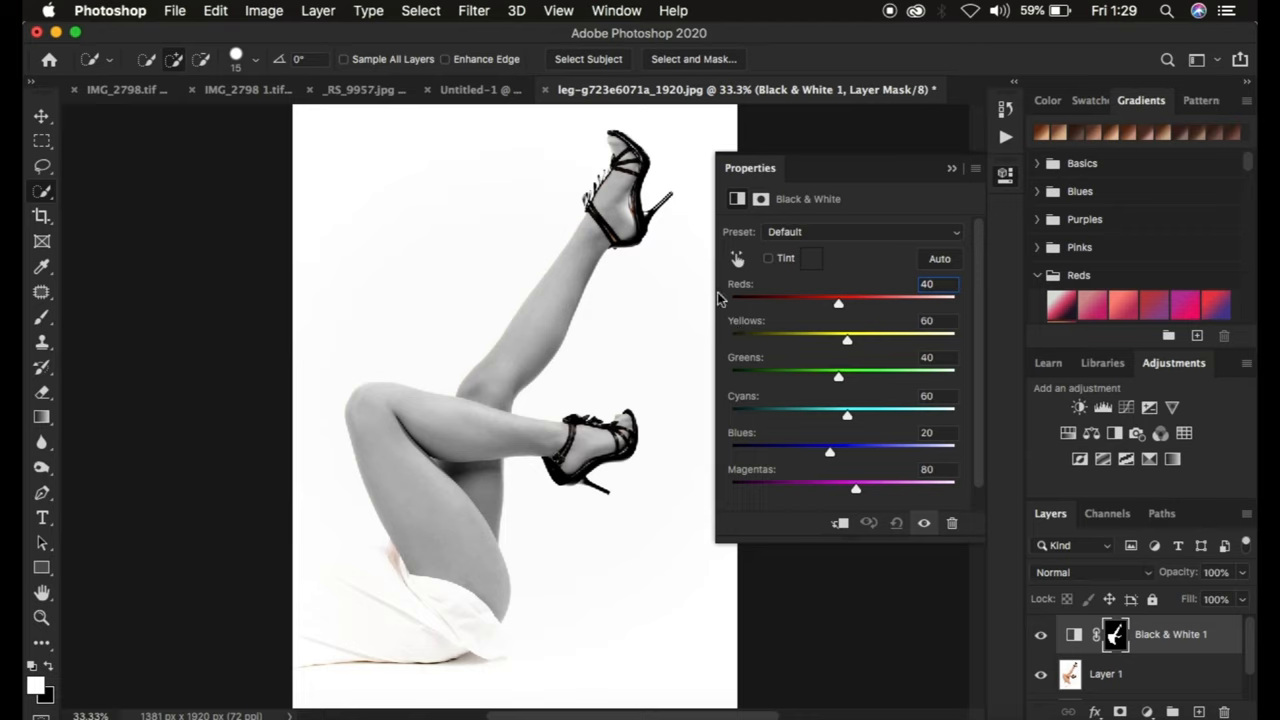
mouse_move(780, 331)
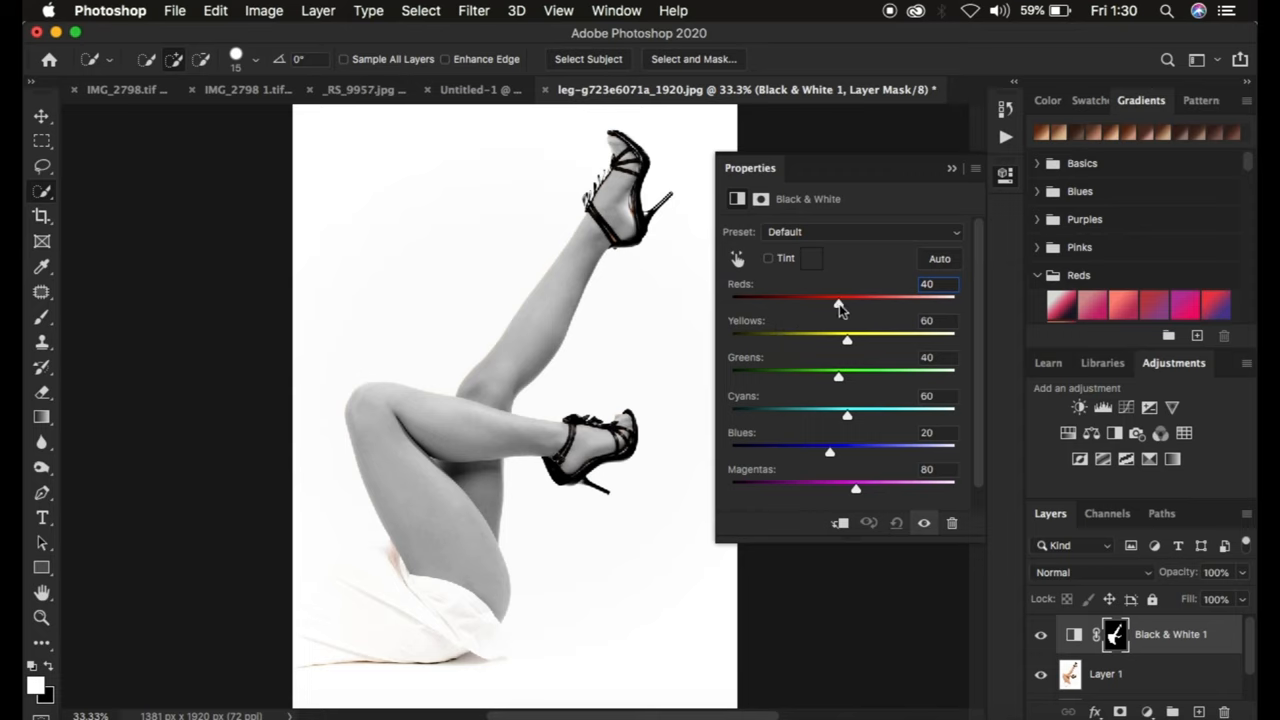
Drag the Black & White sliders to Reds -41 and Yellows -50
left_click_drag(838, 305, 798, 305)
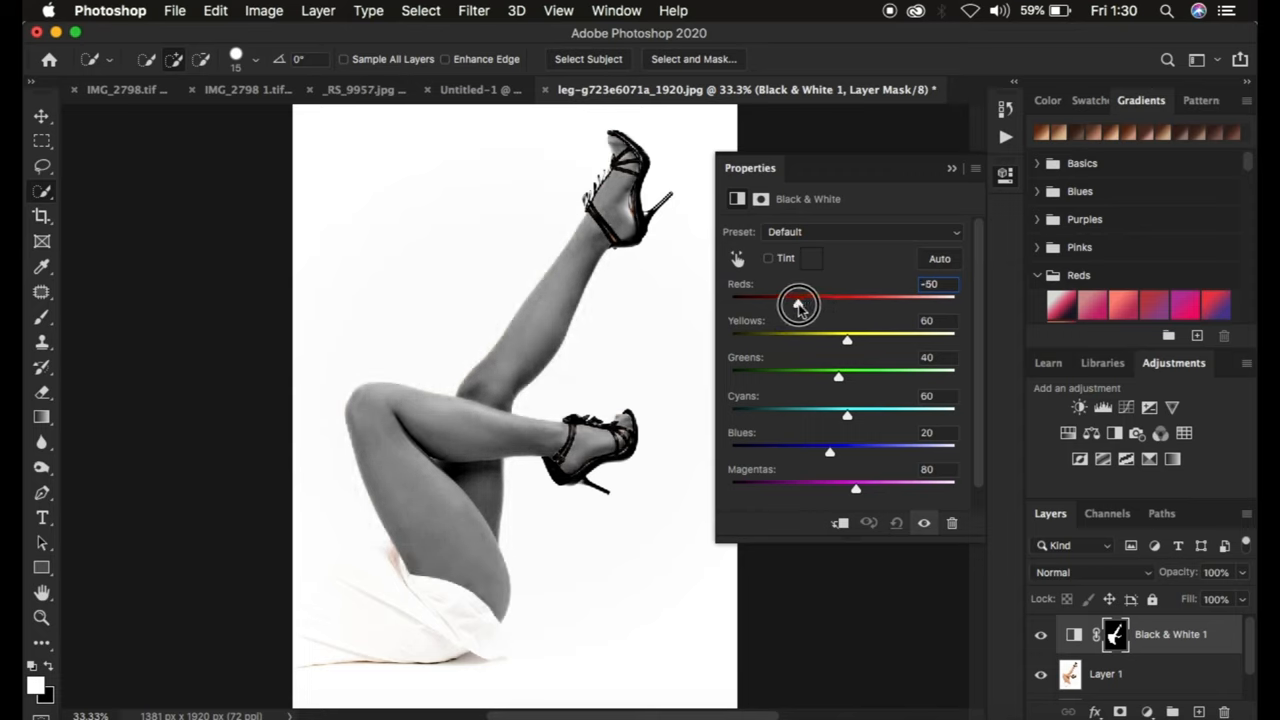
left_click_drag(798, 305, 806, 305)
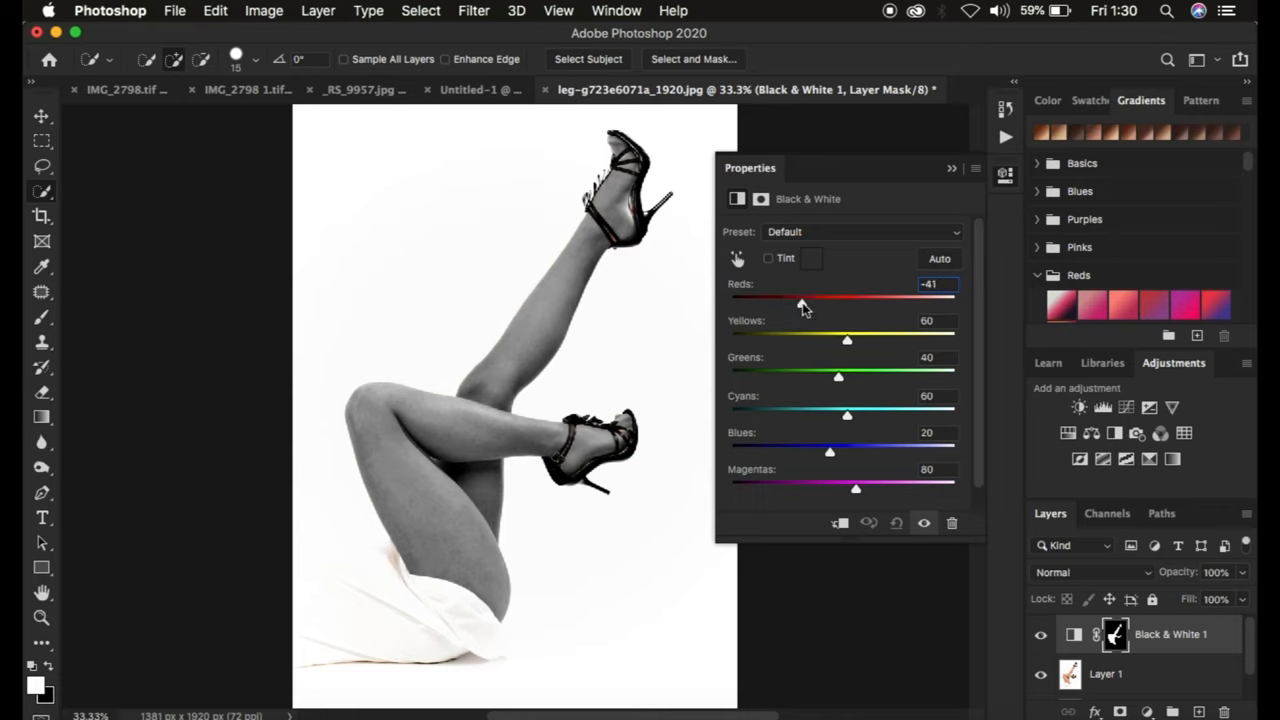
left_click_drag(846, 340, 800, 340)
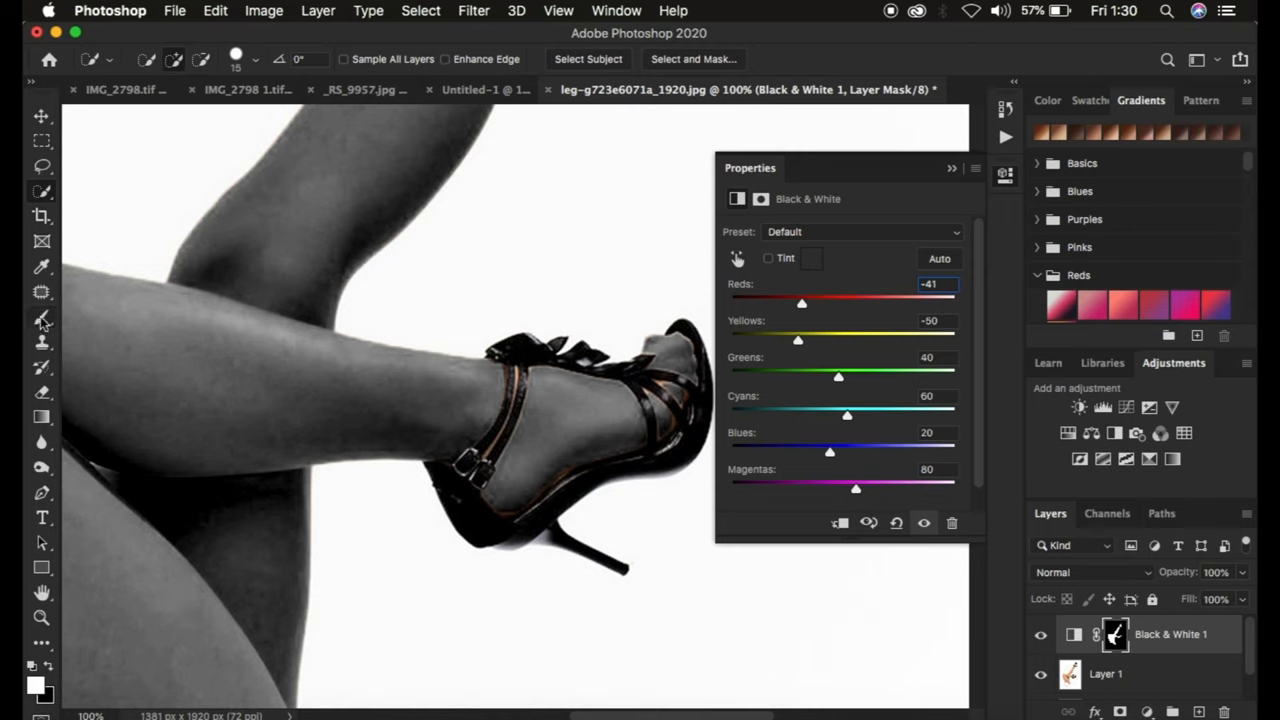
Switch to the Brush tool for touching up the layer mask
left_click(42, 316)
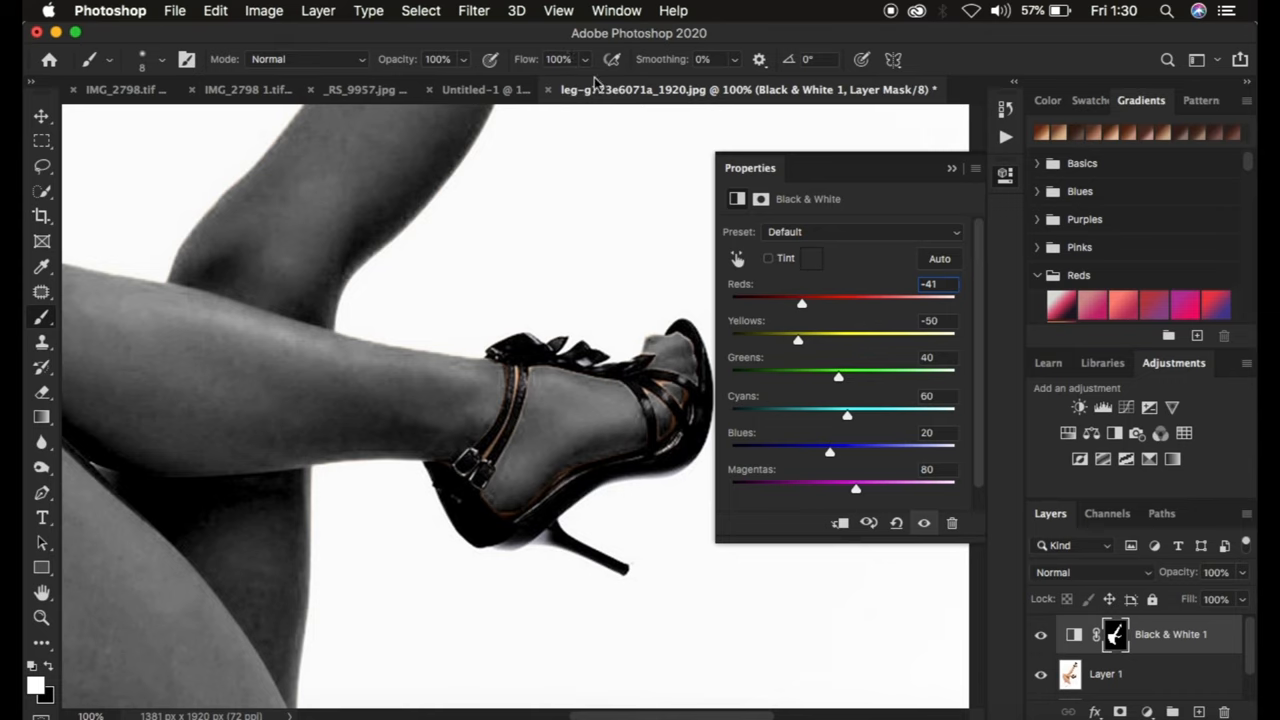
mouse_move(33, 672)
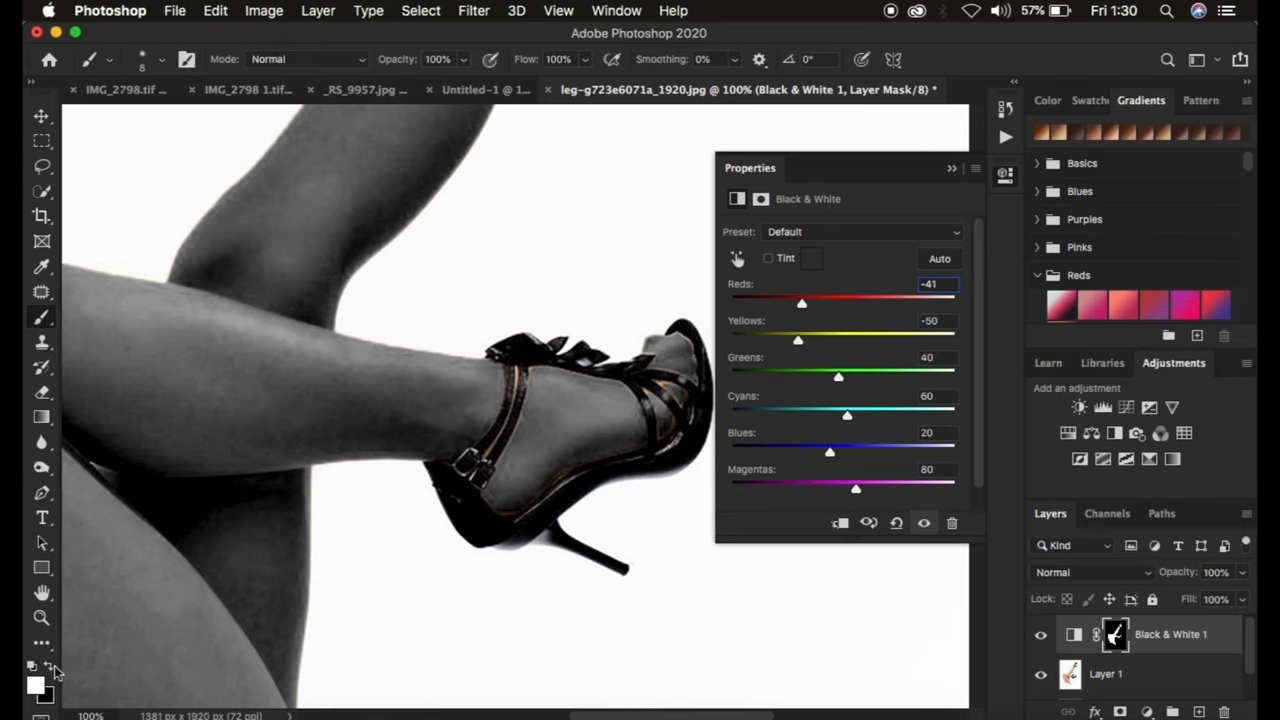
mouse_move(52, 665)
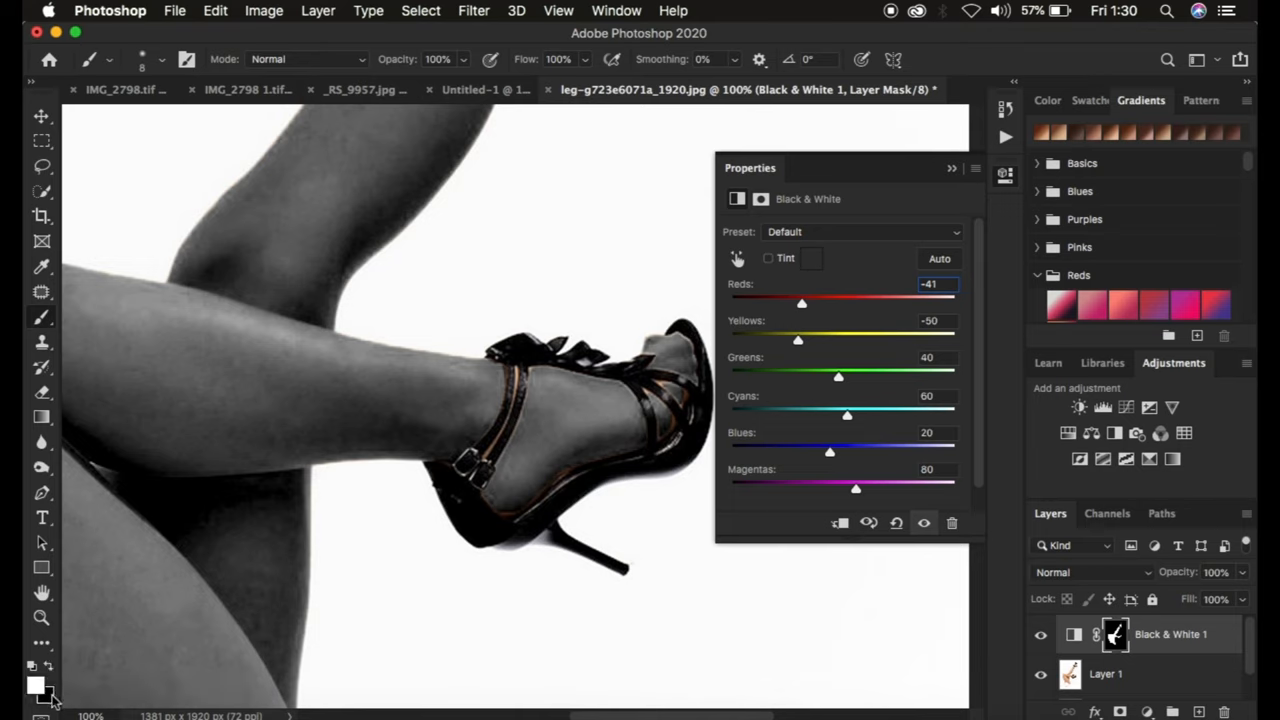
mouse_move(37, 685)
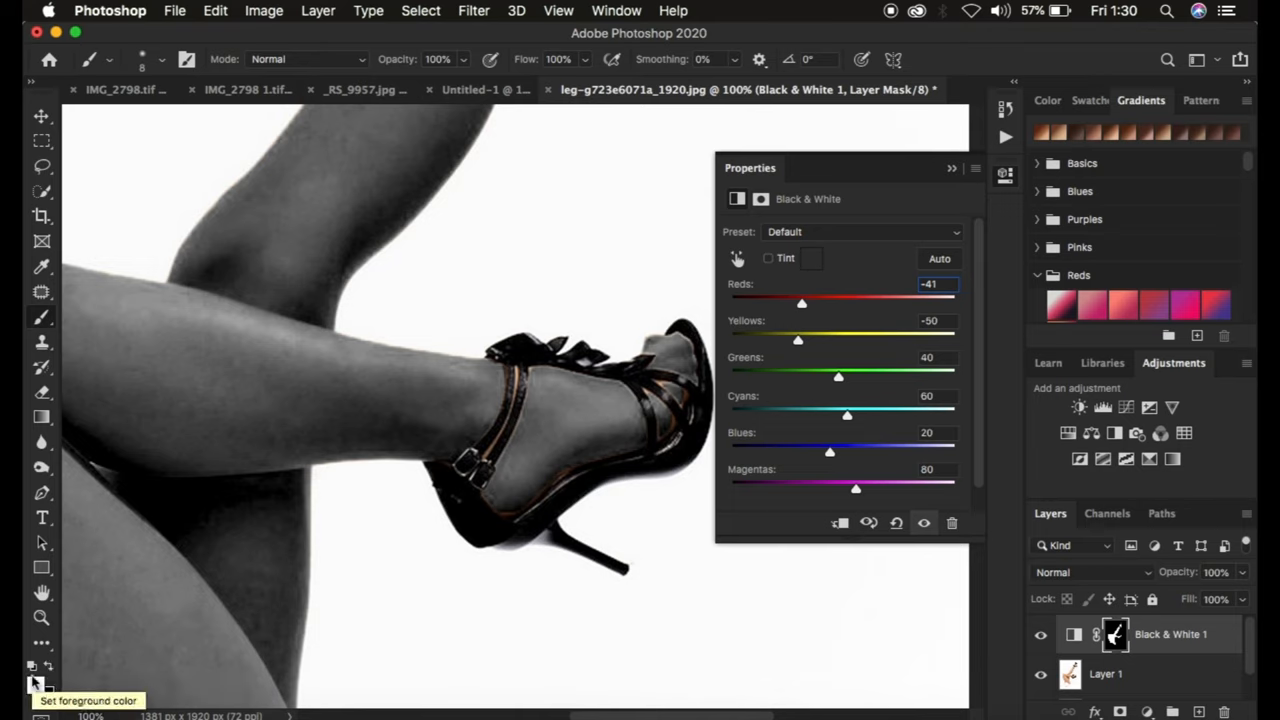
mouse_move(33, 675)
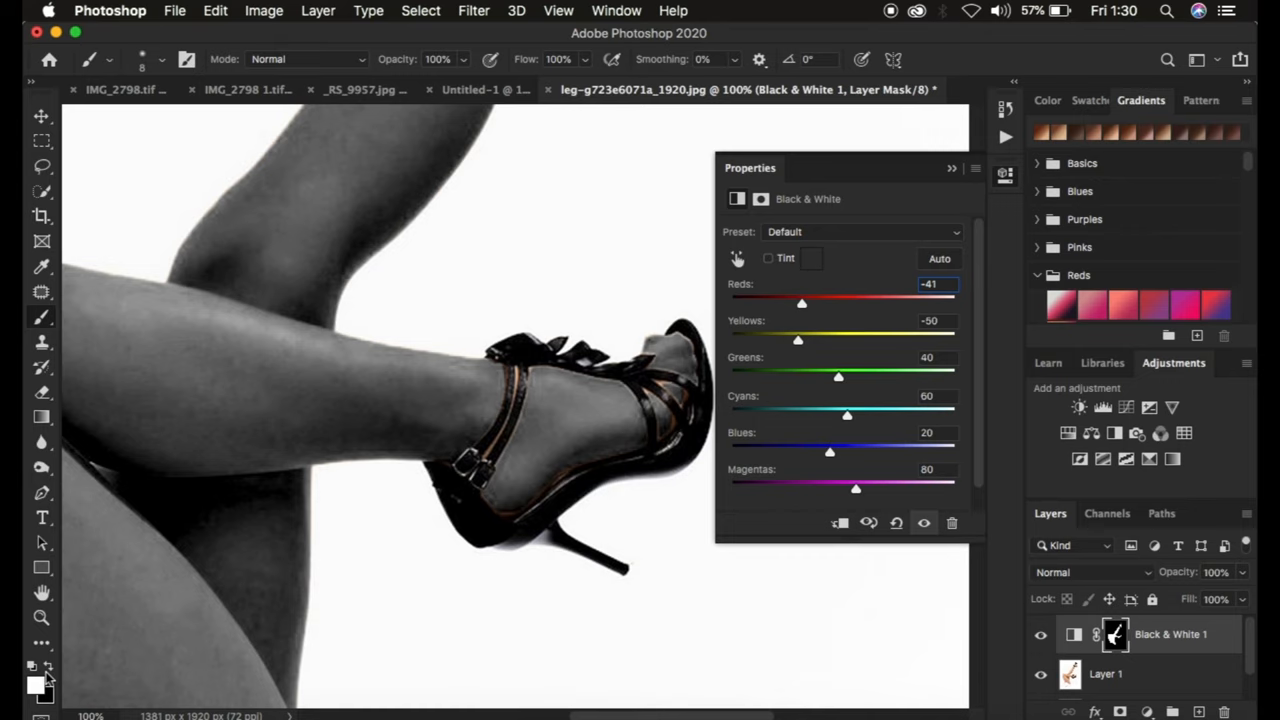
mouse_move(47, 668)
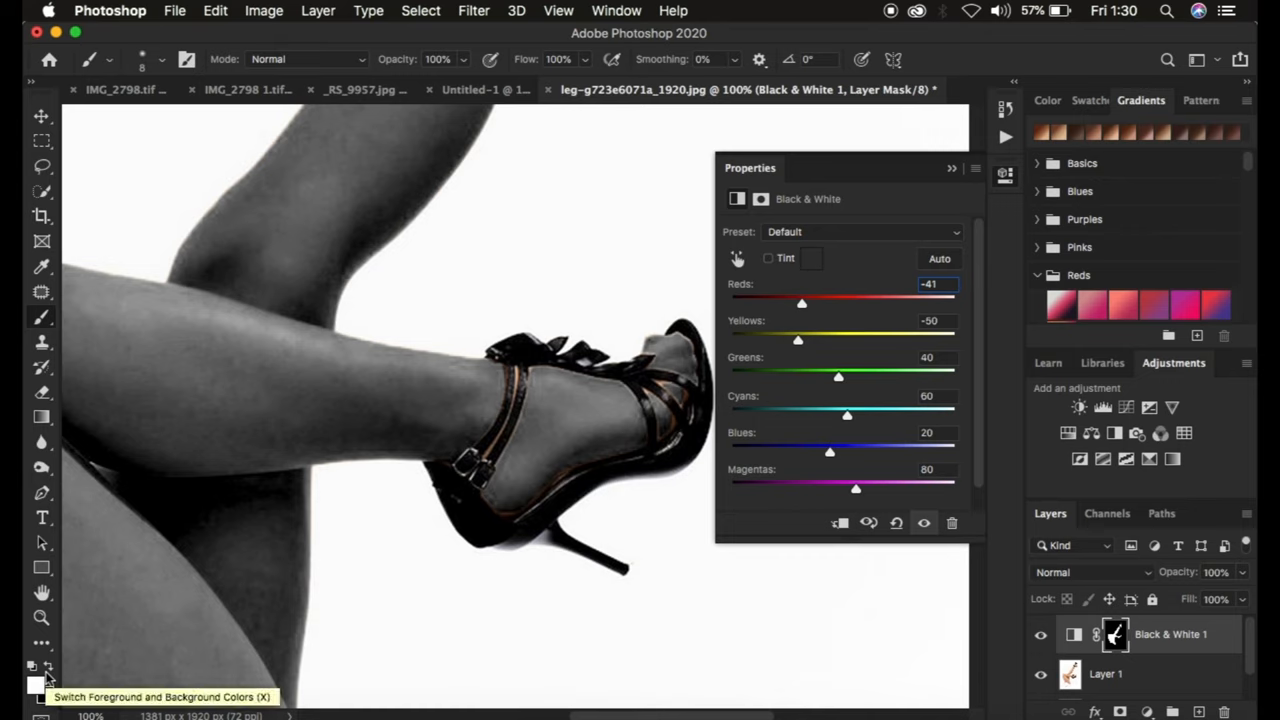
mouse_move(980, 607)
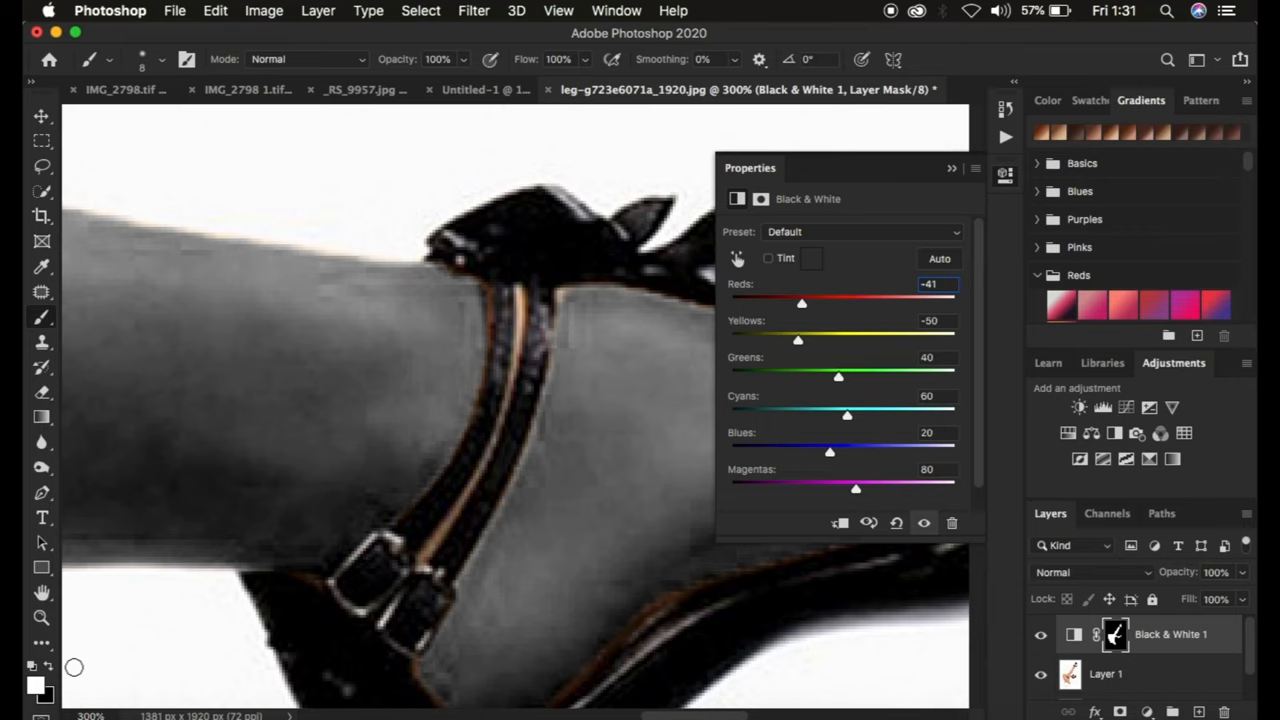
mouse_move(196, 624)
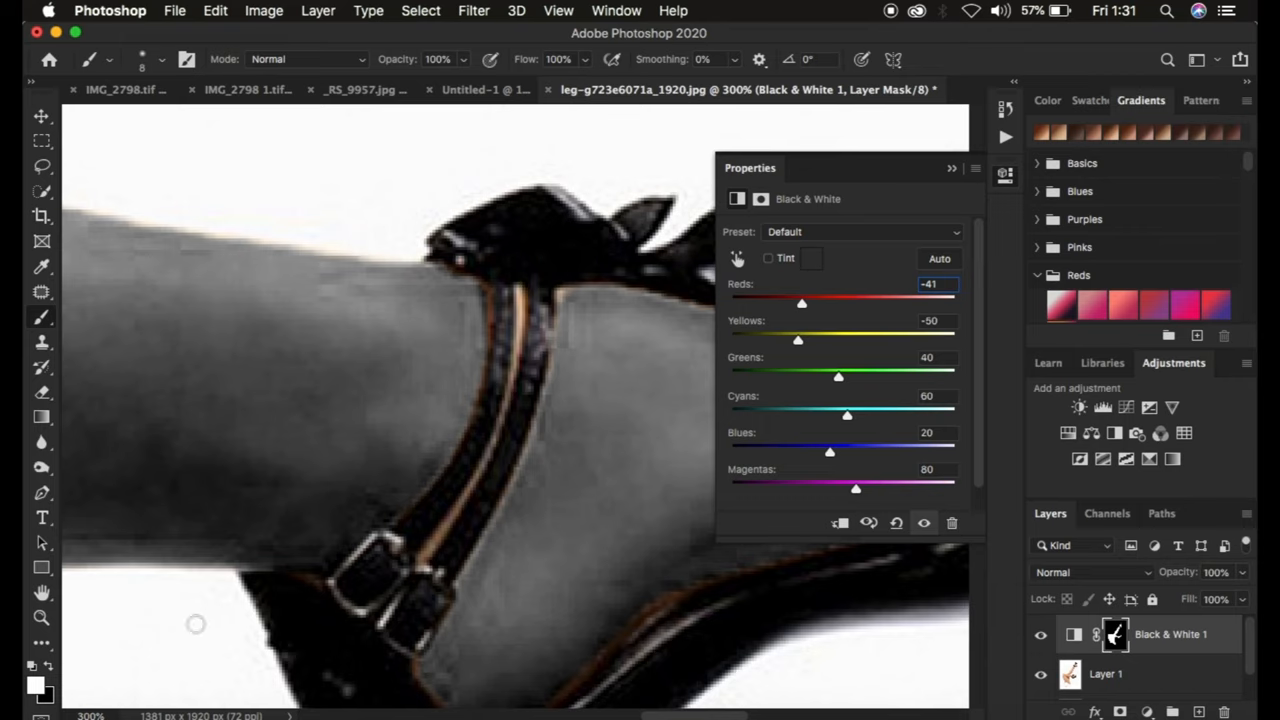
mouse_move(420, 556)
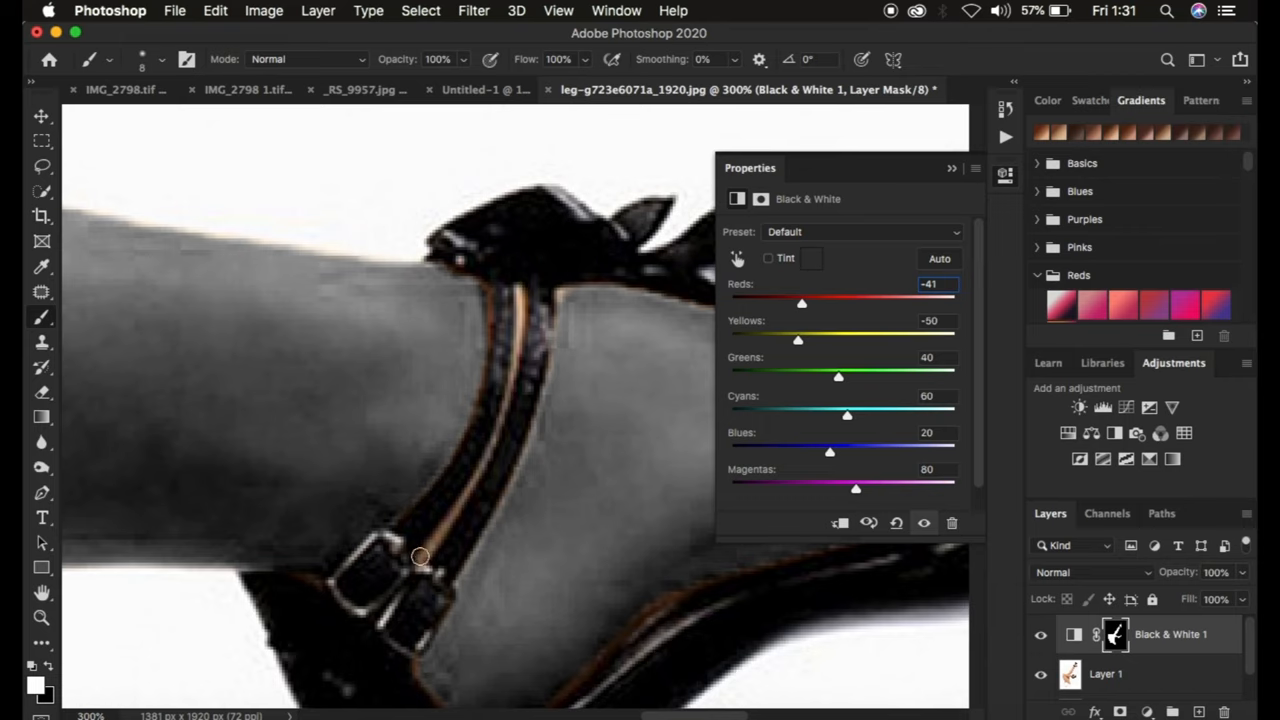
Paint the Black & White mask along the ankle strap and between the upper straps
left_click_drag(420, 557, 513, 343)
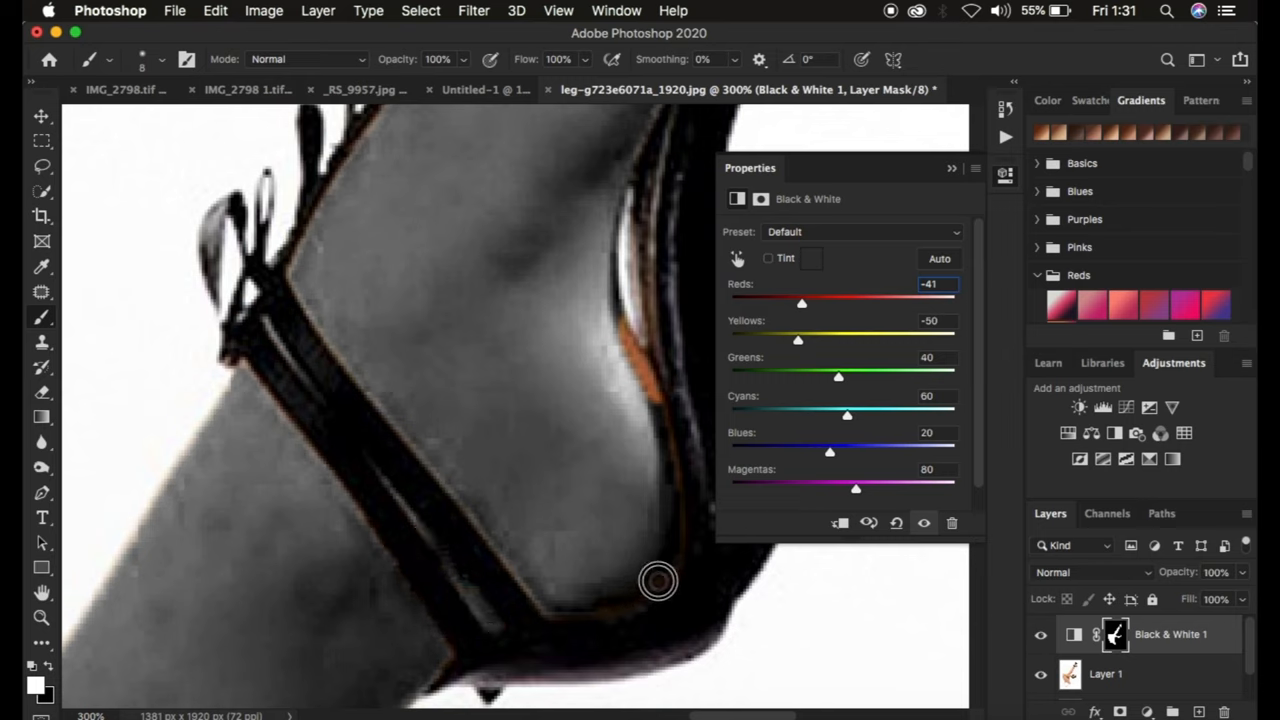
left_click_drag(658, 580, 633, 345)
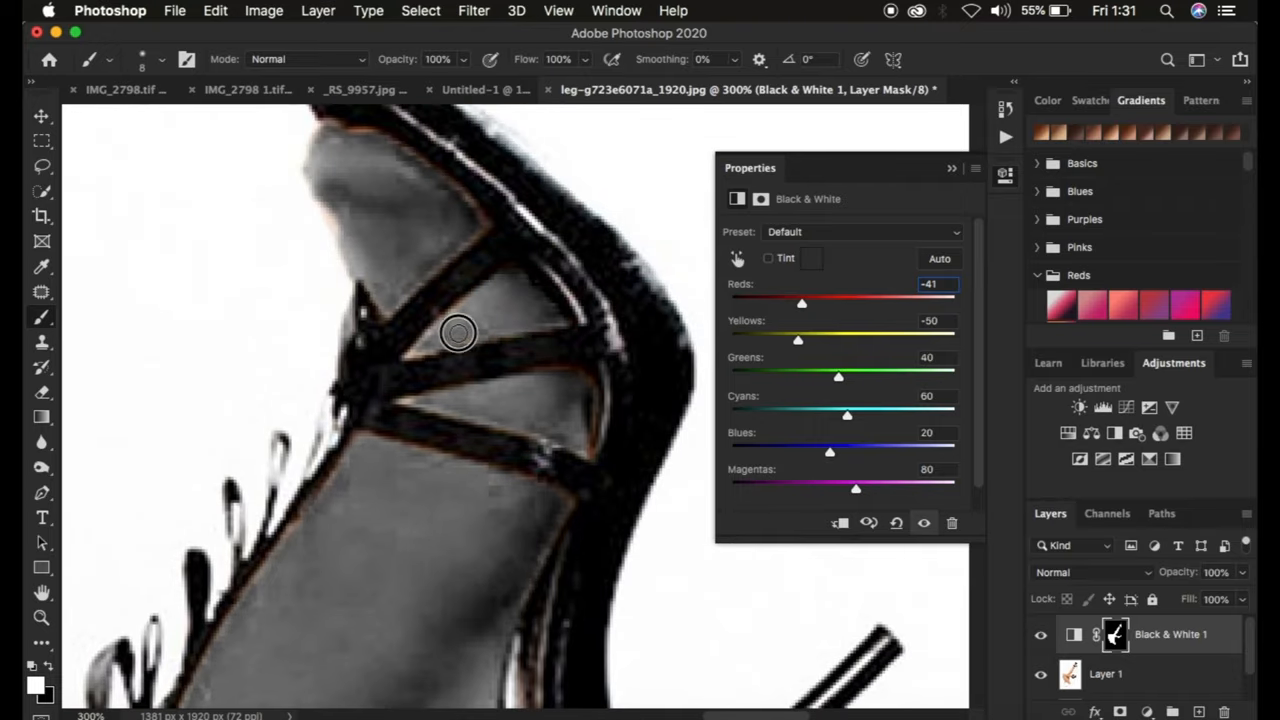
left_click_drag(460, 333, 555, 450)
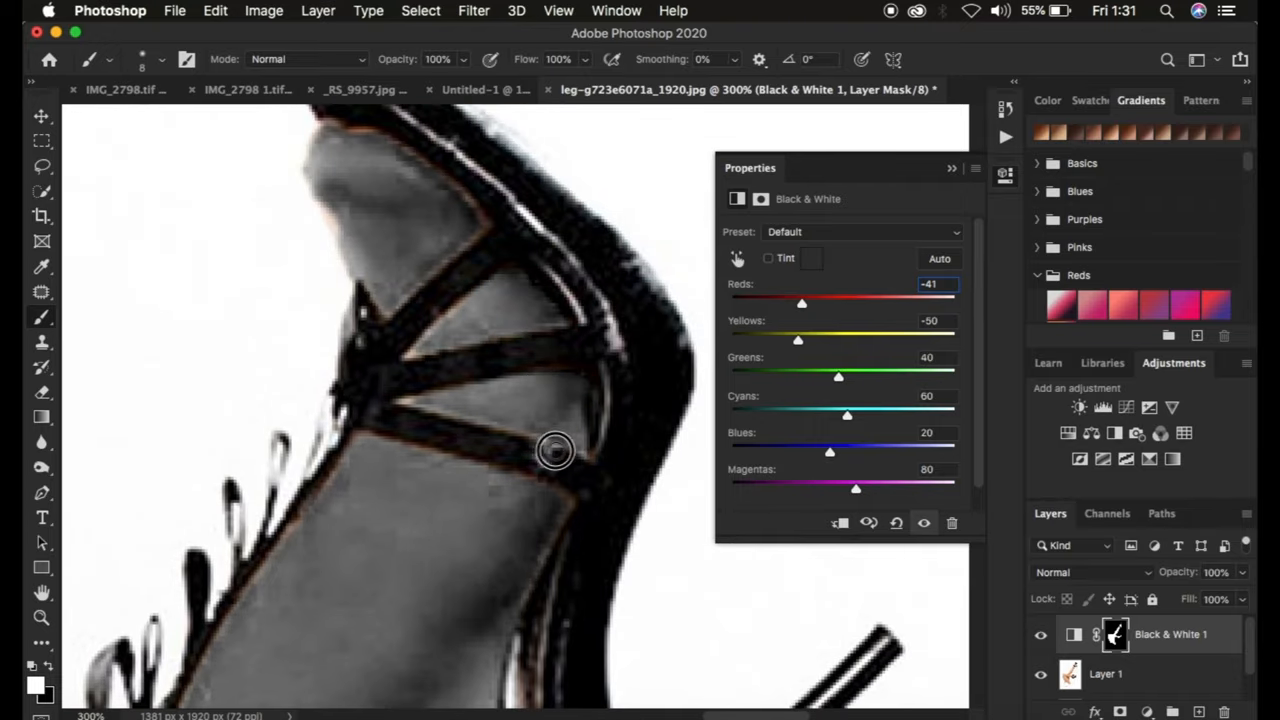
left_click_drag(555, 450, 312, 512)
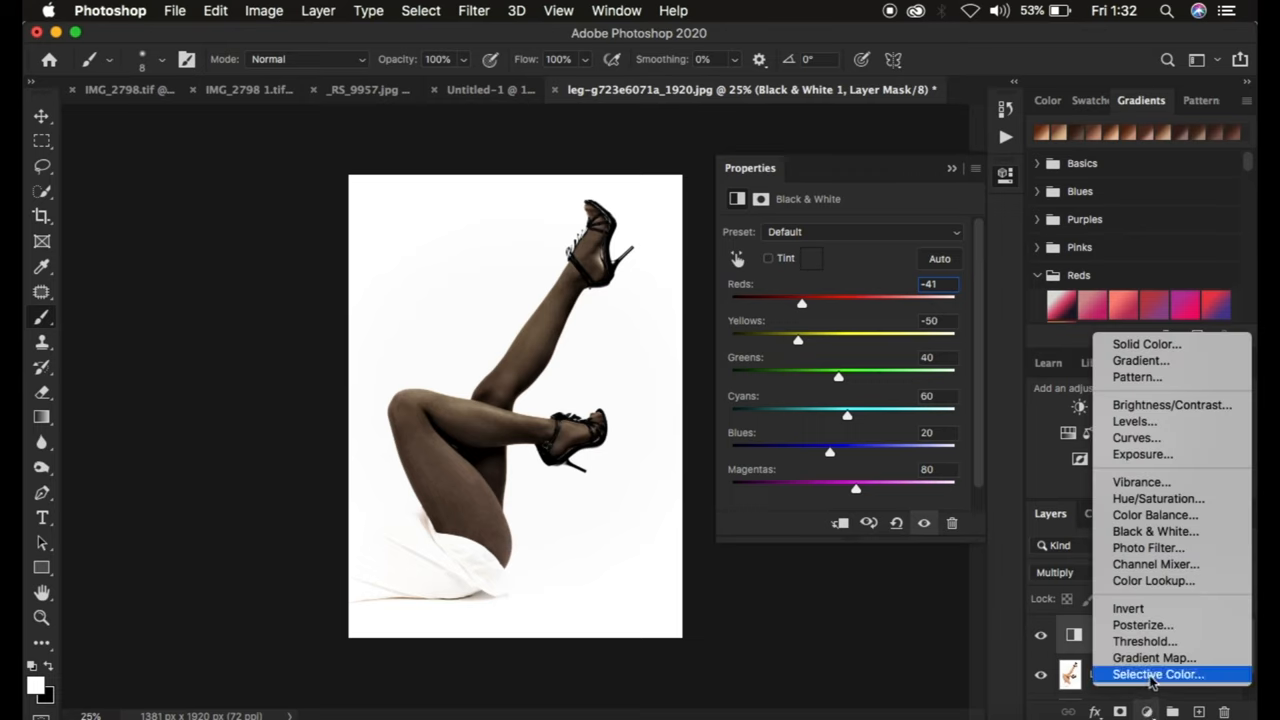
Add a Selective Color layer with Reds at Cyan -74, Magenta +11, Black +9
left_click(1157, 674)
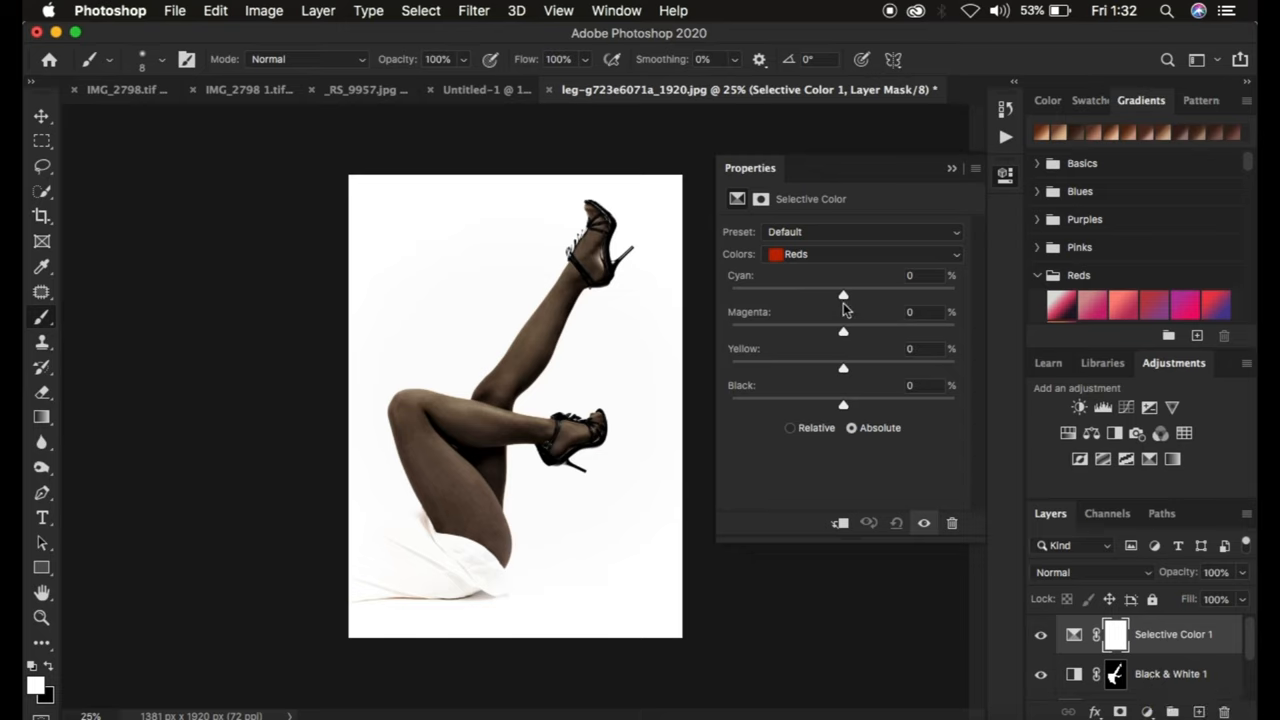
left_click_drag(843, 290, 800, 290)
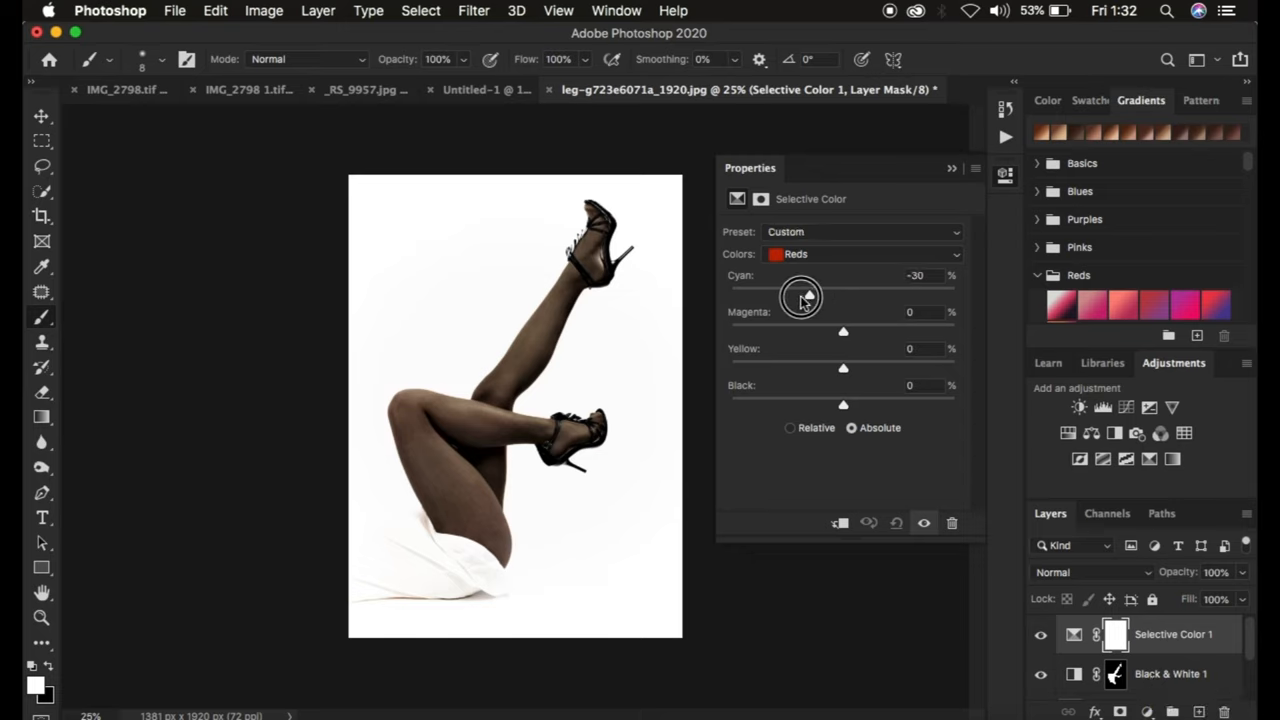
left_click_drag(800, 300, 770, 300)
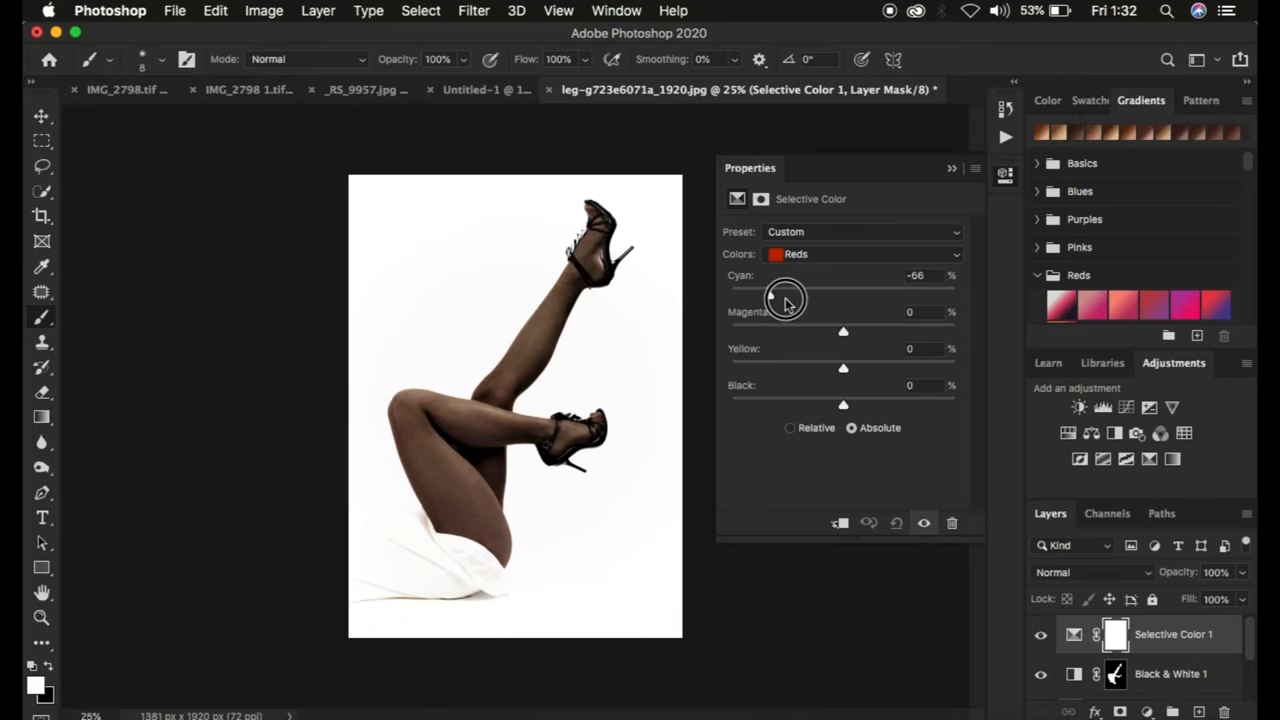
left_click_drag(785, 298, 770, 298)
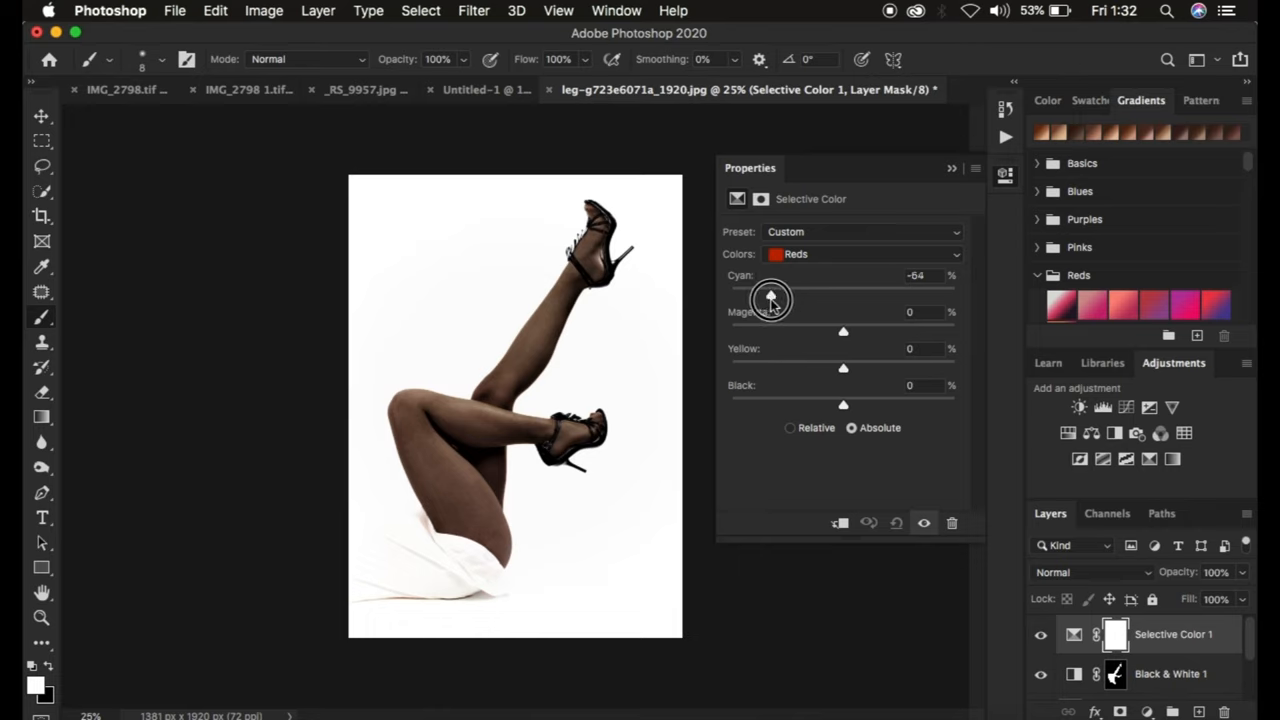
left_click_drag(770, 293, 762, 293)
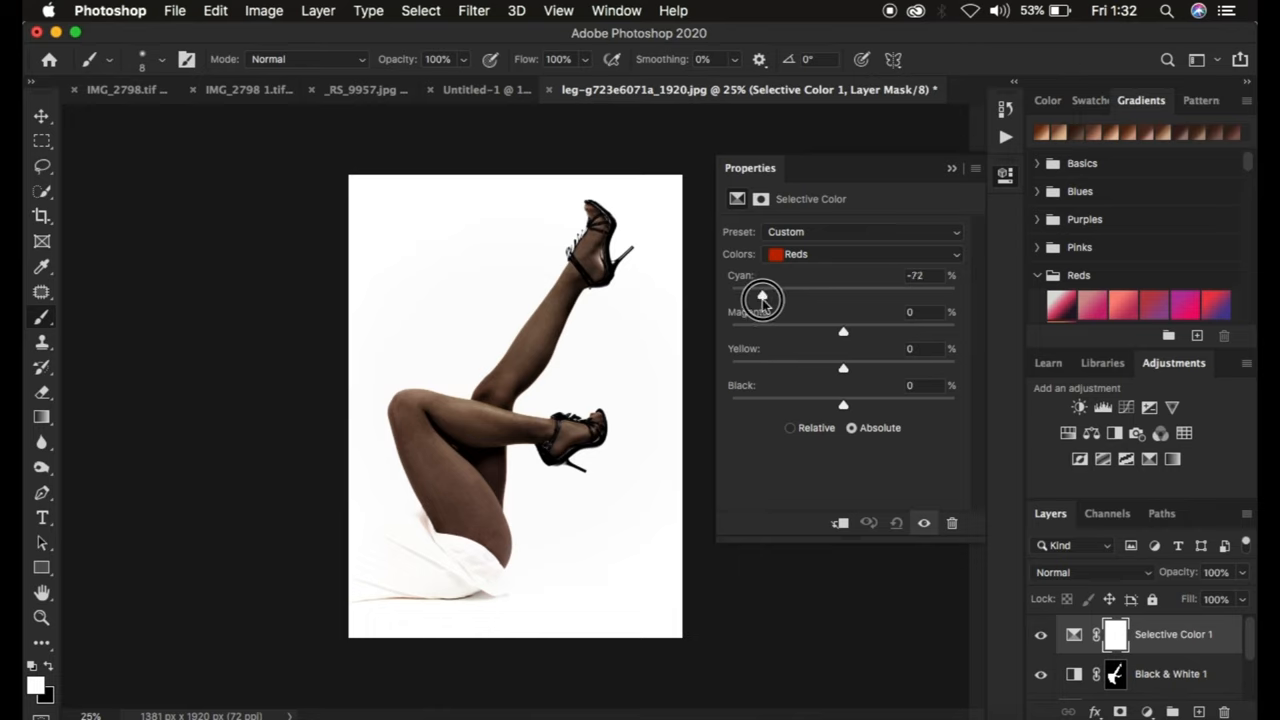
left_click_drag(762, 300, 760, 300)
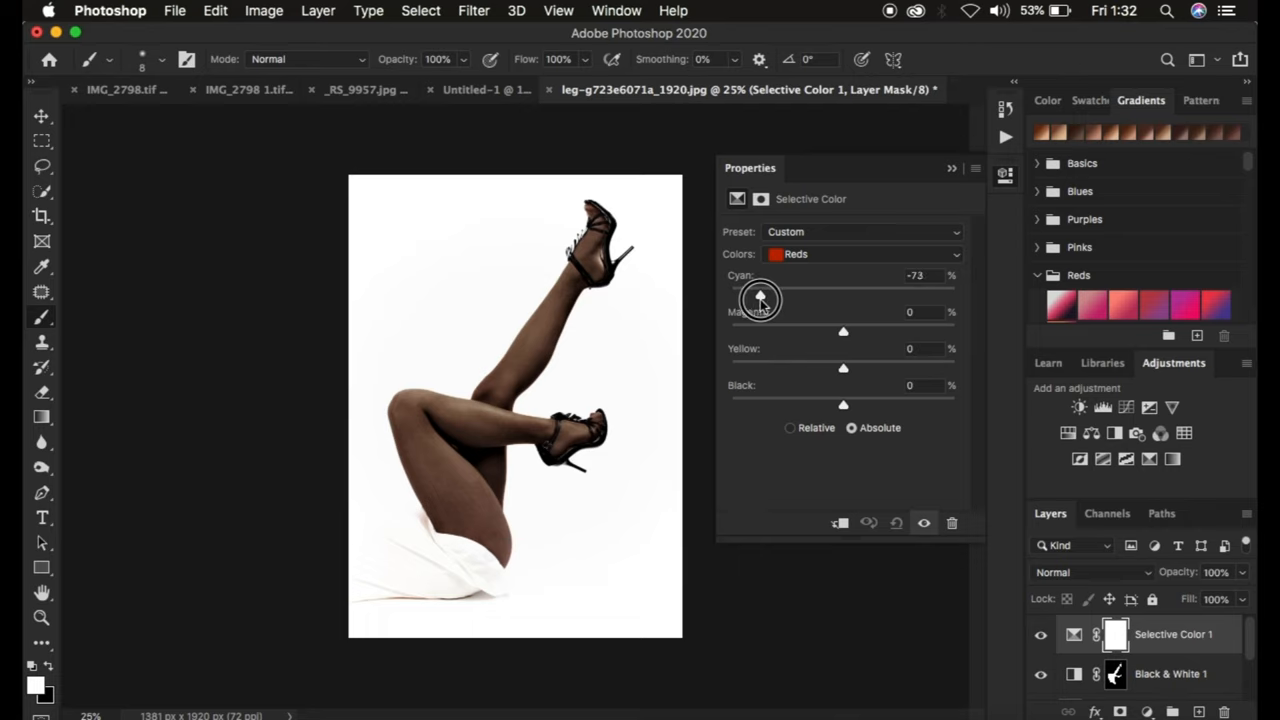
left_click_drag(760, 300, 843, 331)
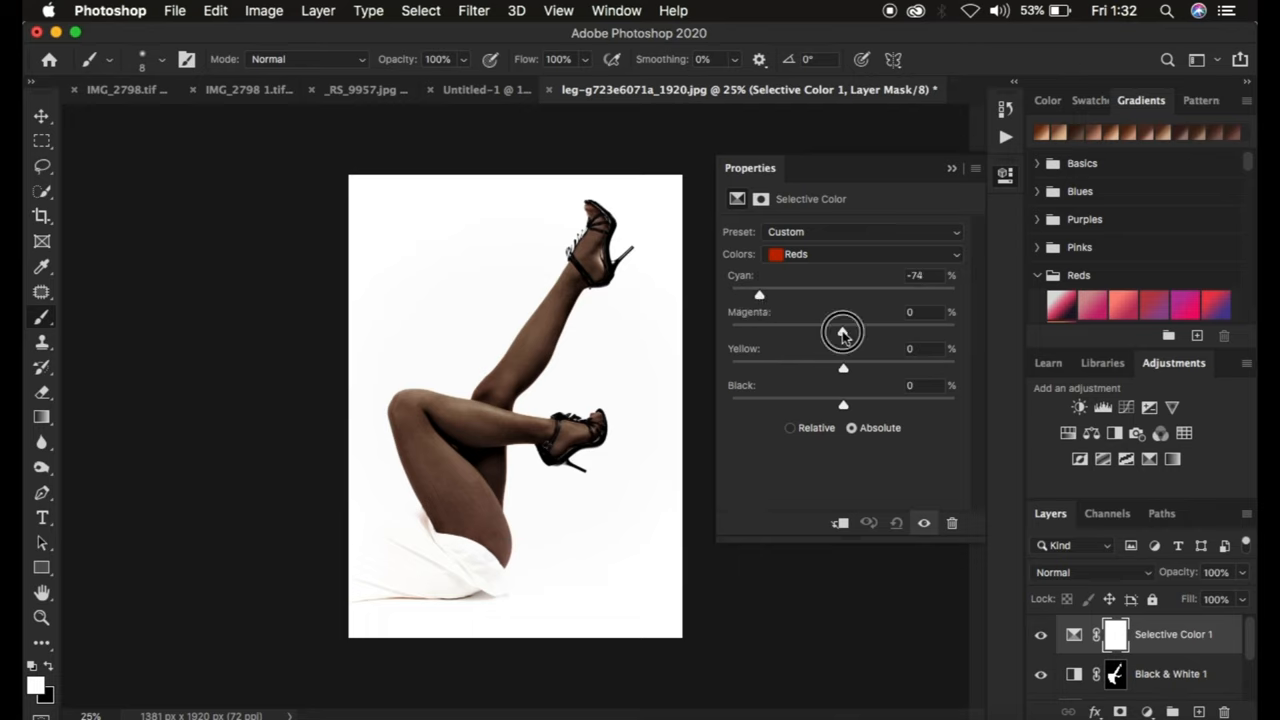
left_click_drag(843, 331, 857, 331)
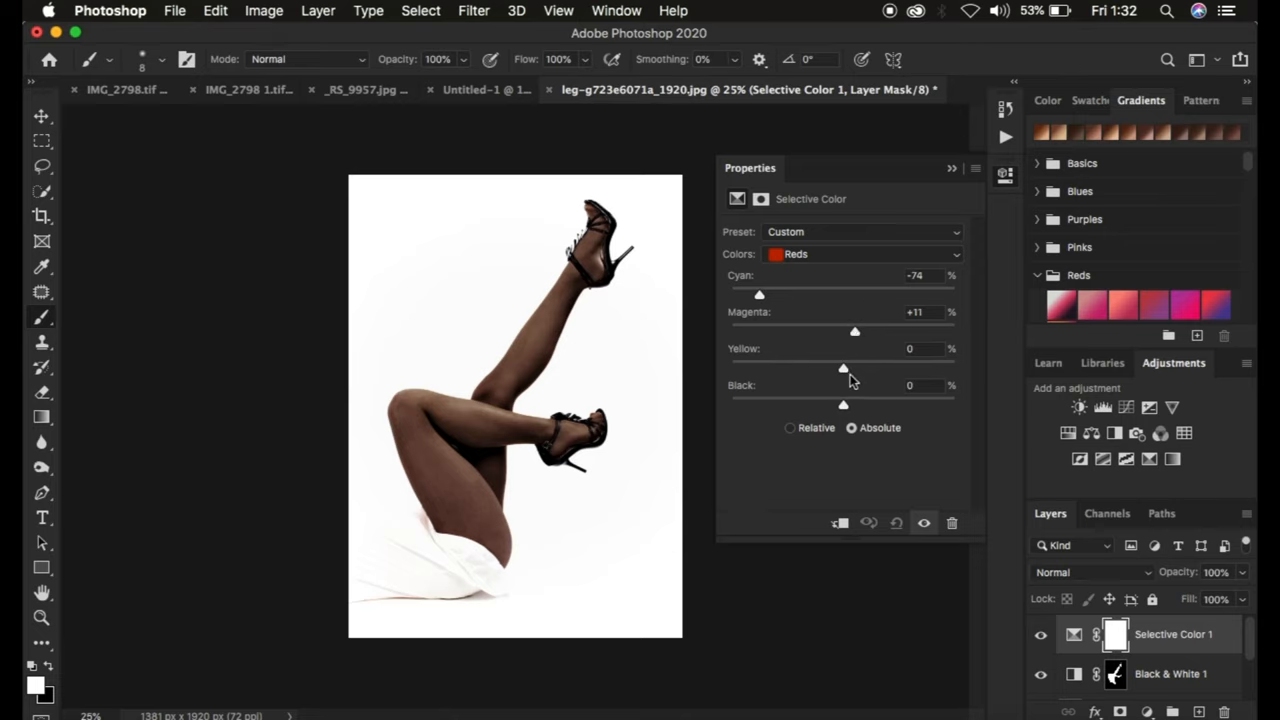
left_click_drag(843, 405, 853, 405)
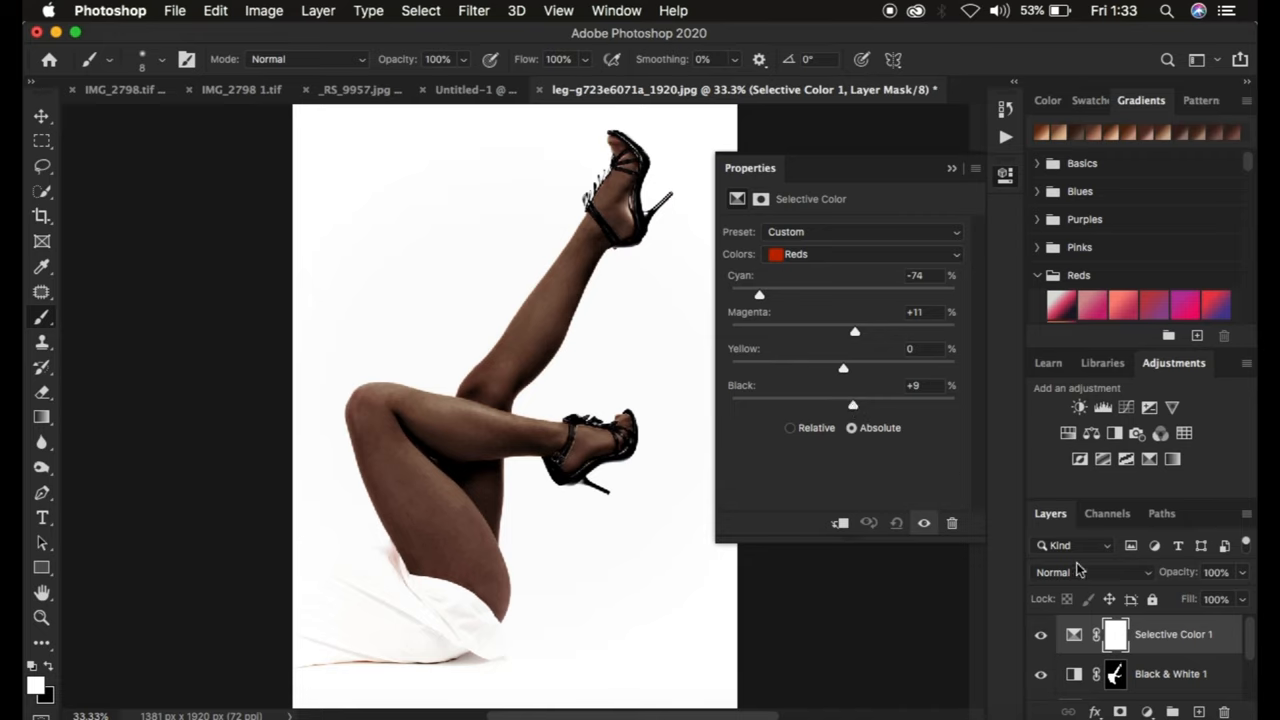
Add a Curves layer and nudge its black point inward to input 5
left_click(1147, 711)
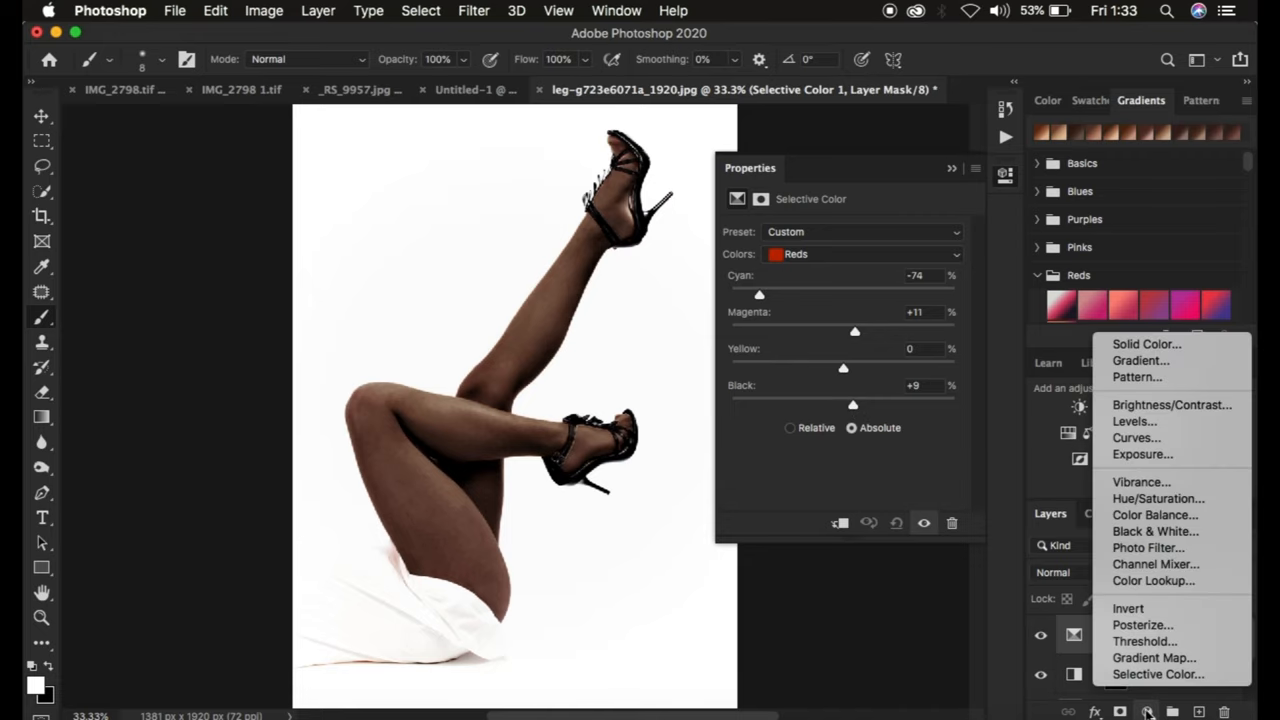
mouse_move(1134, 421)
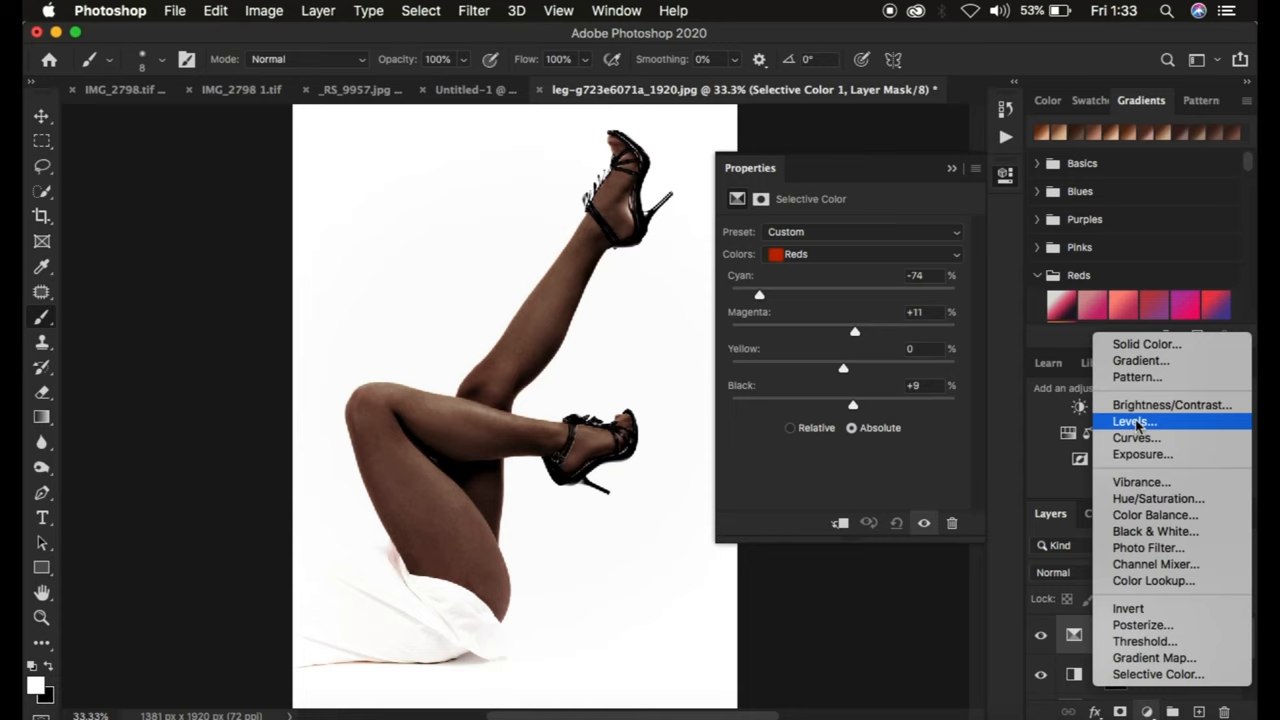
left_click(1136, 437)
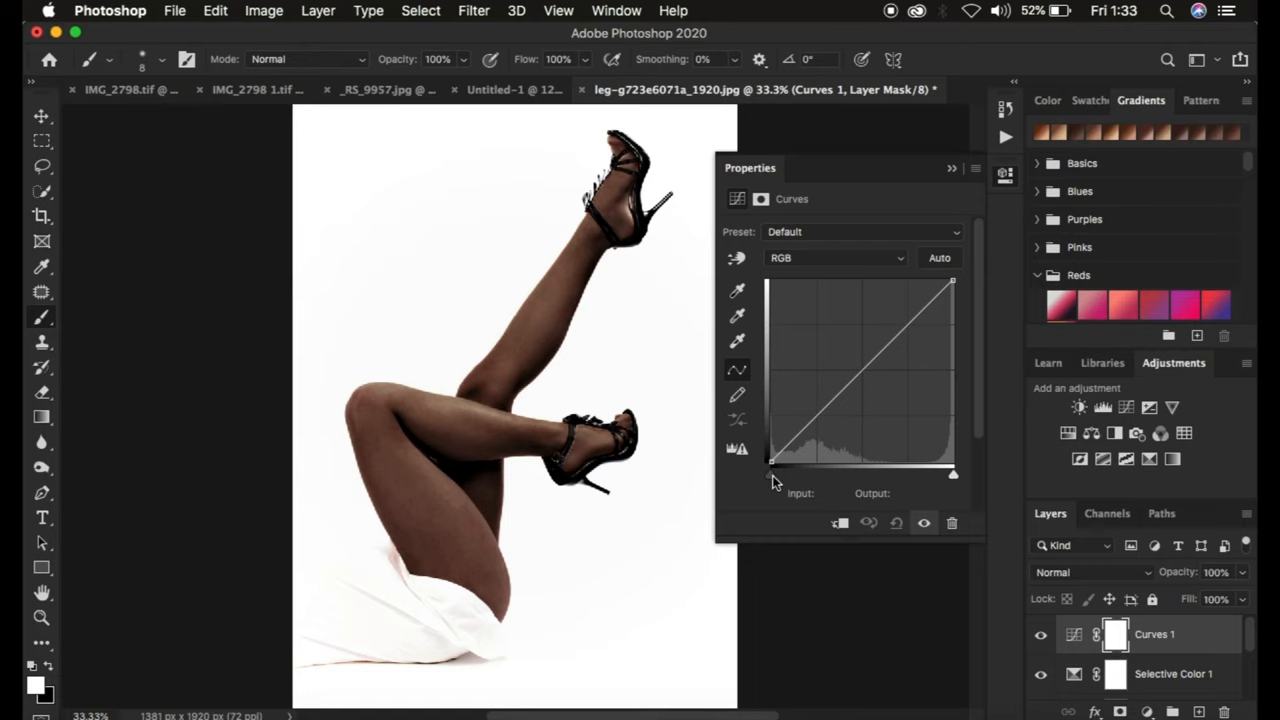
left_click_drag(770, 472, 775, 478)
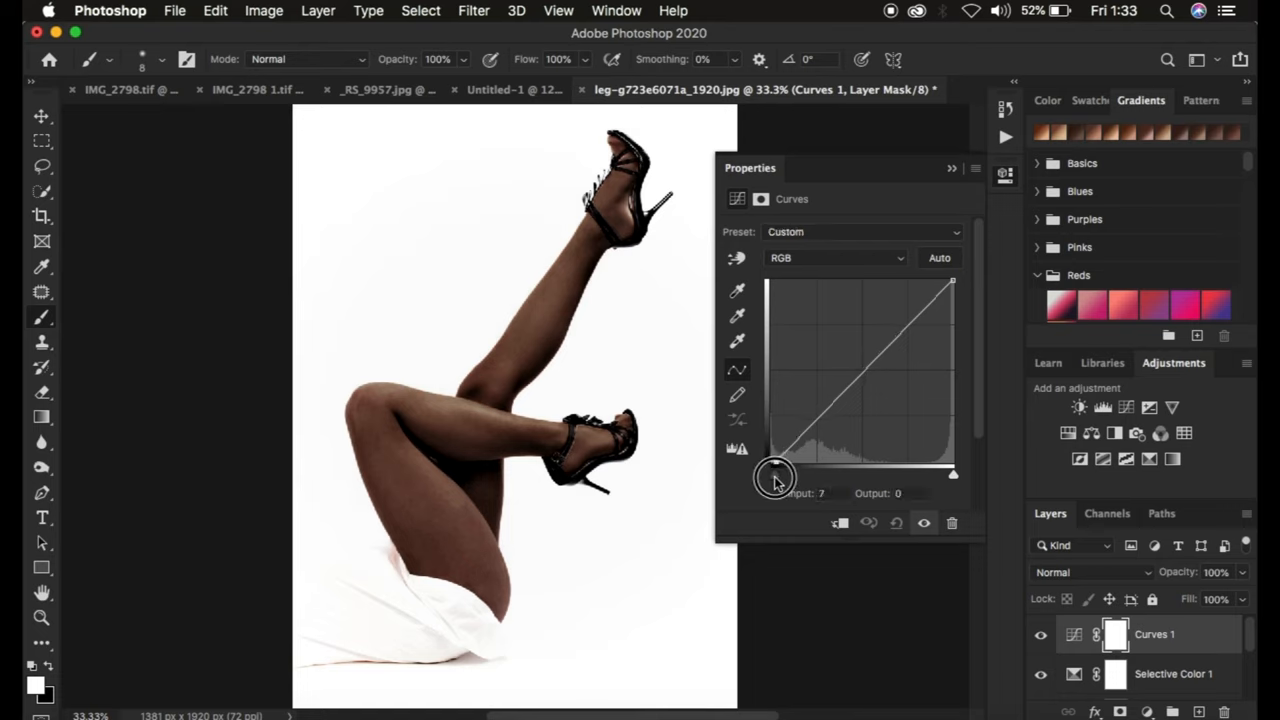
left_click_drag(776, 478, 776, 479)
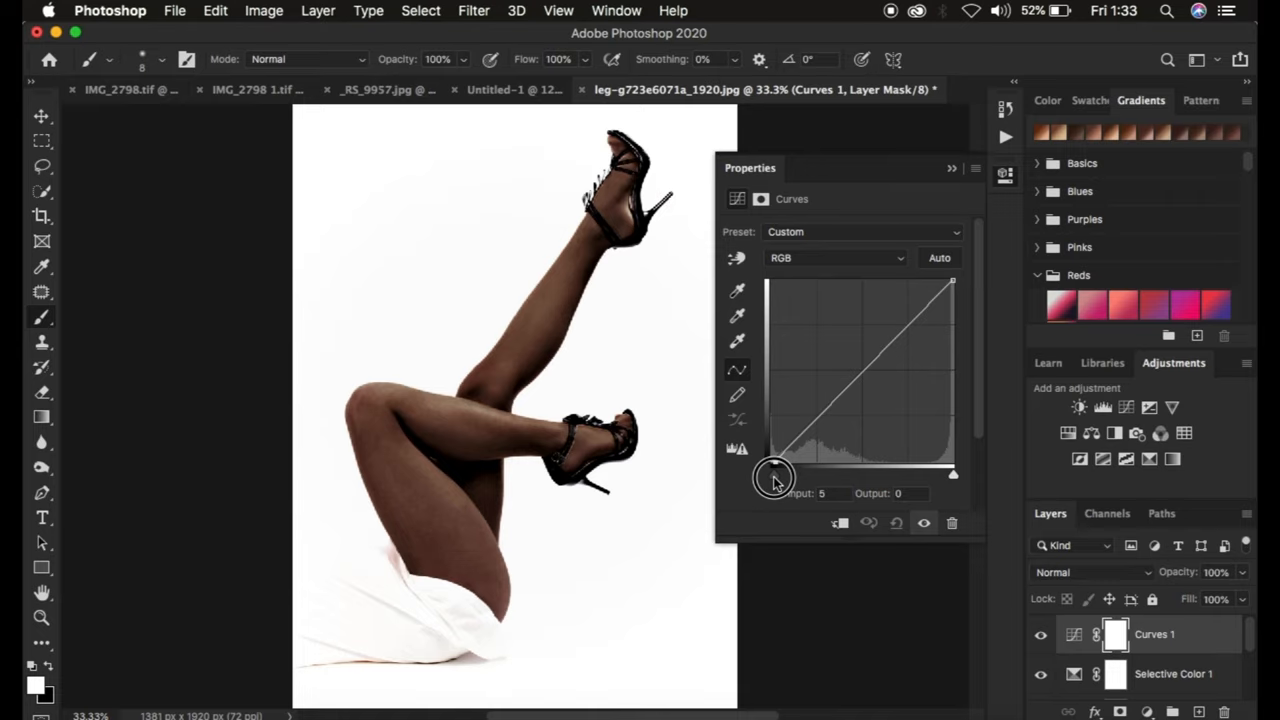
left_click_drag(775, 480, 775, 470)
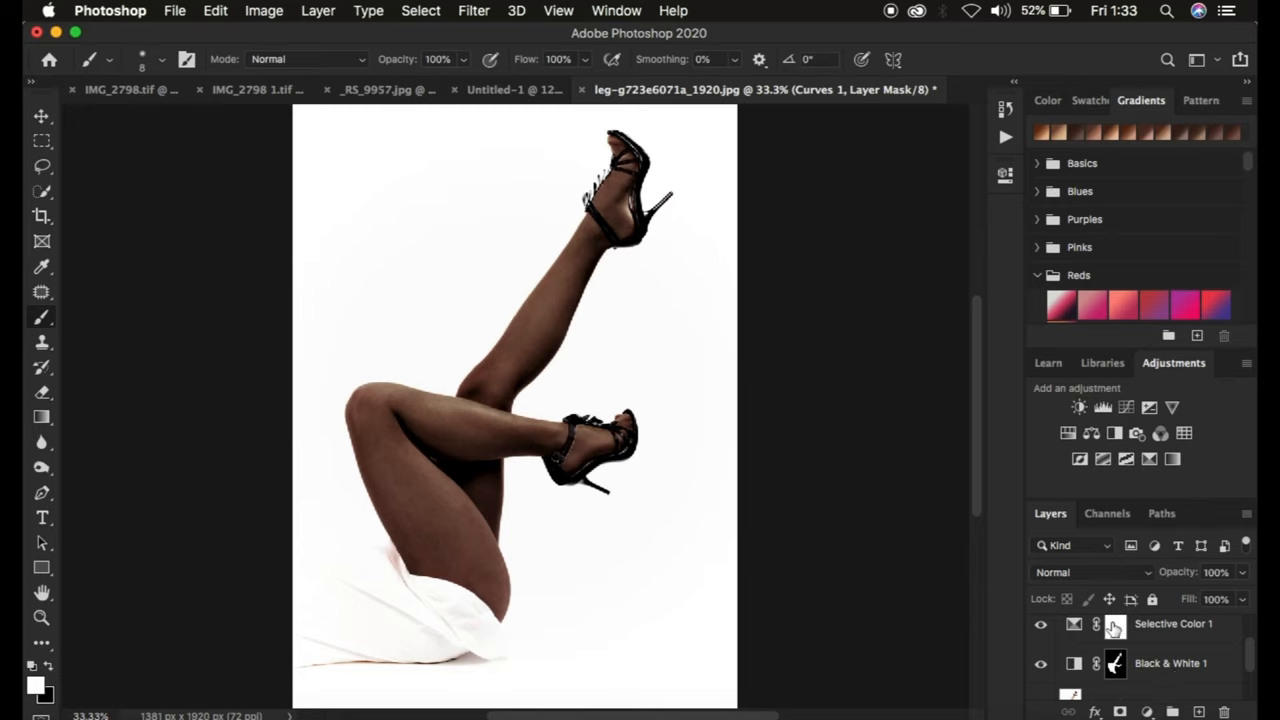
Replace the Selective Color mask with a copy of the Black & White leg mask
left_click(1114, 623)
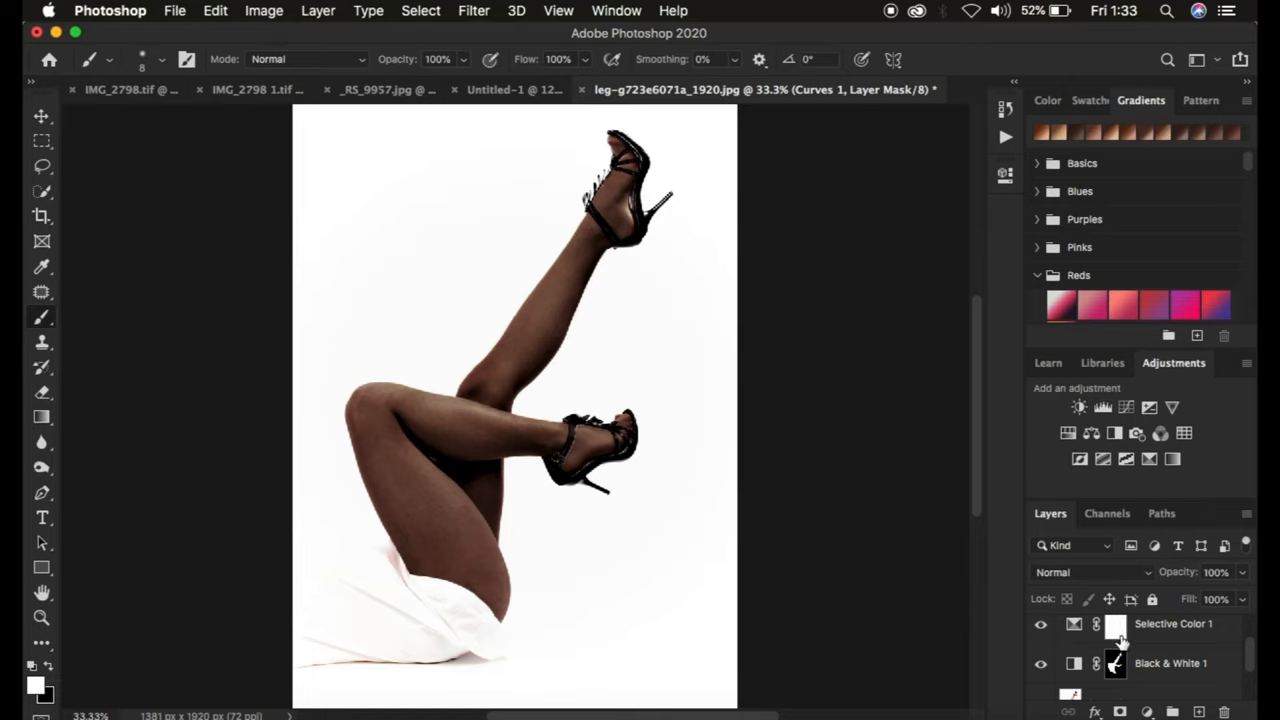
mouse_move(1115, 665)
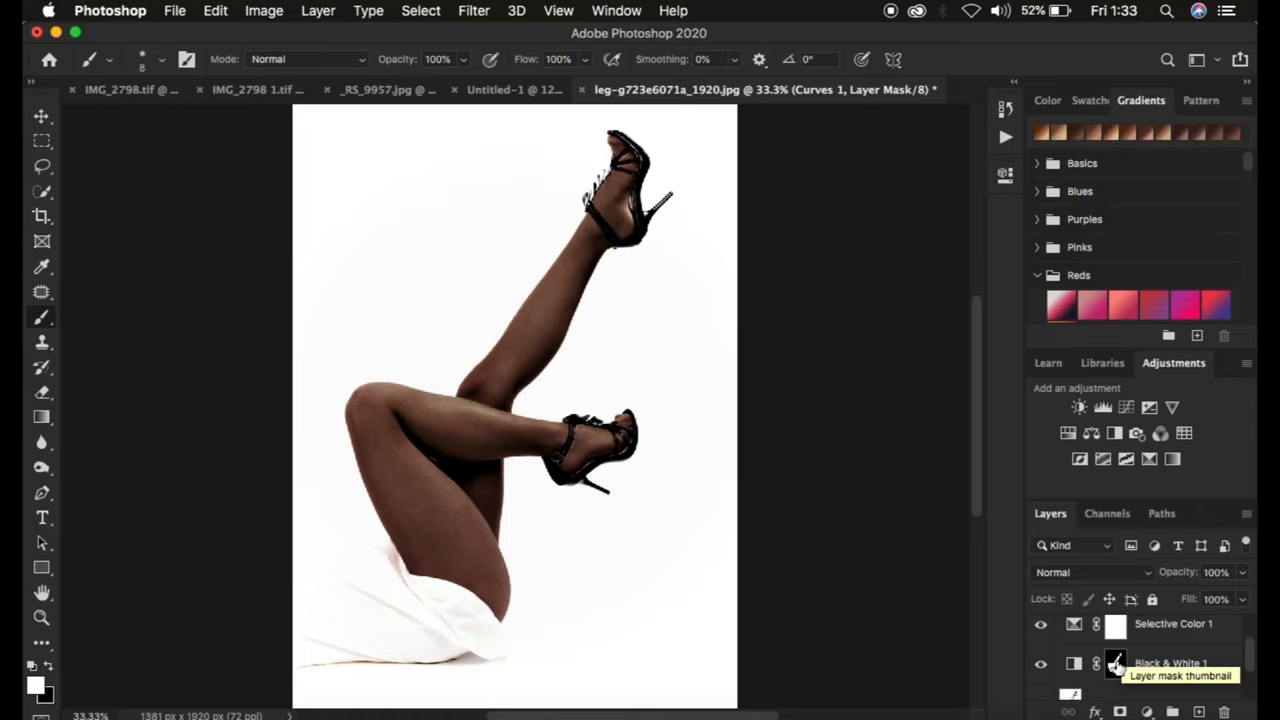
left_click(1173, 623)
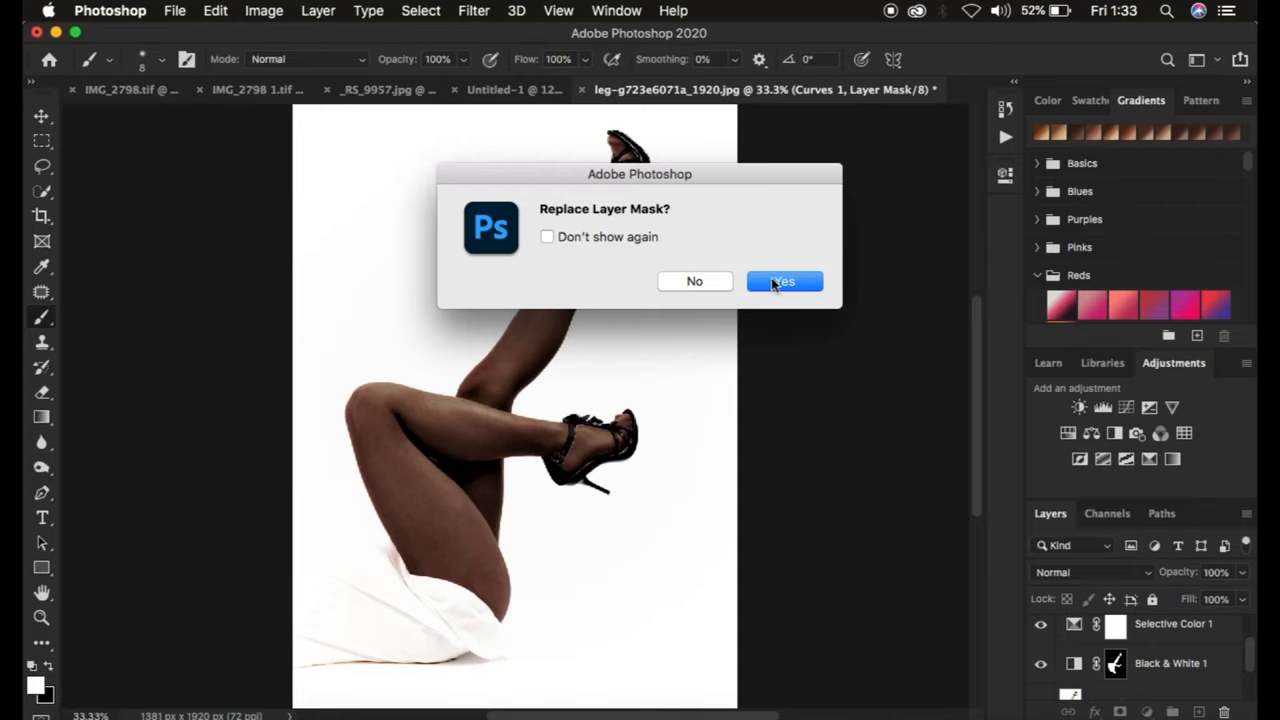
left_click(784, 281)
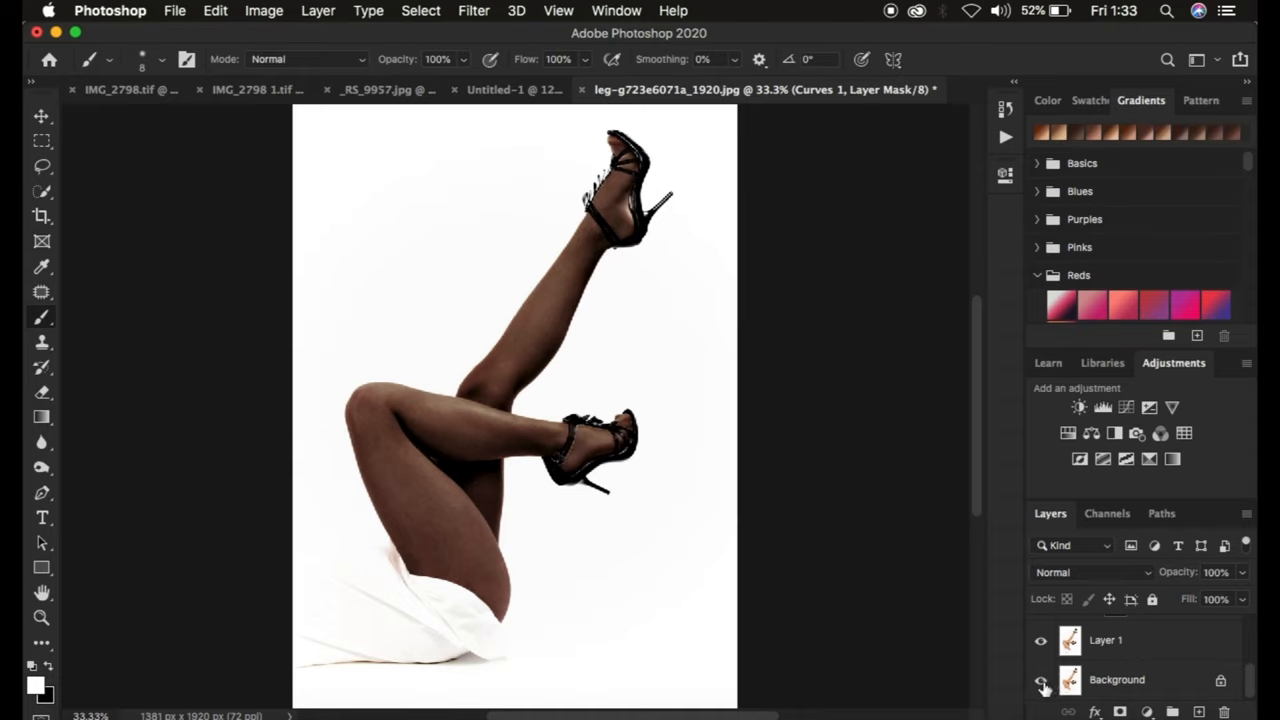
mouse_move(1041, 680)
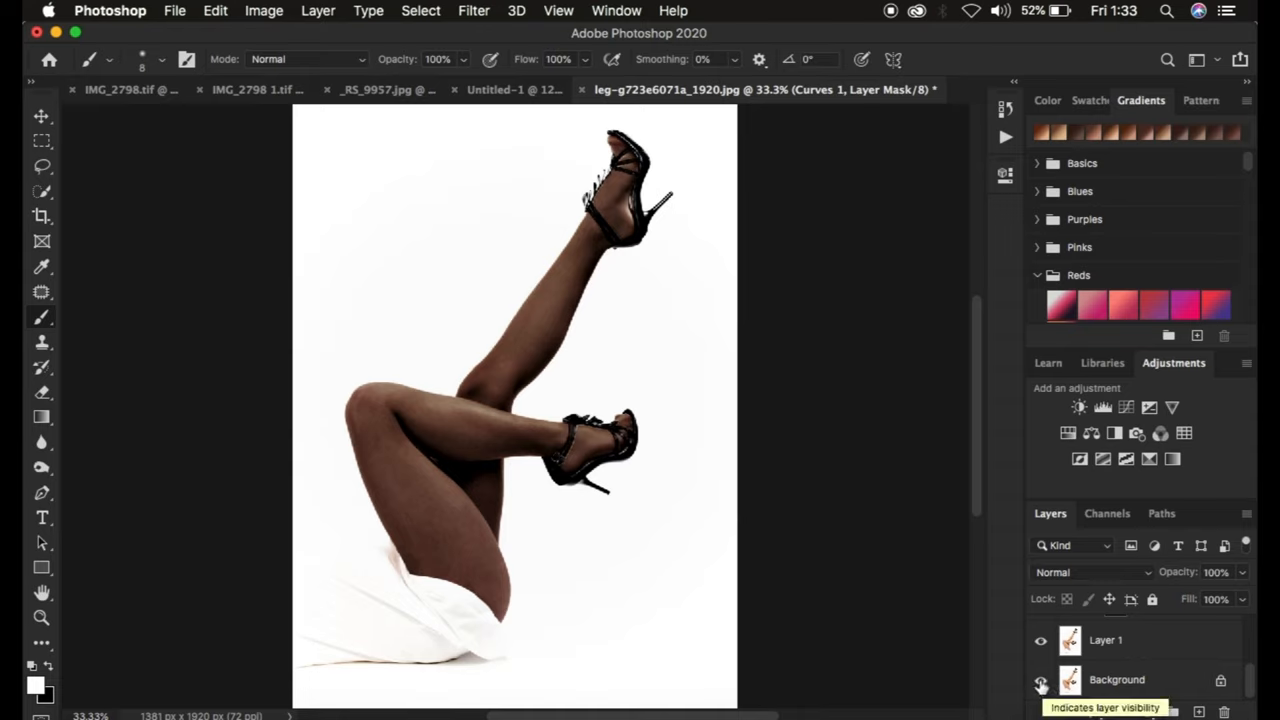
left_click(1040, 679)
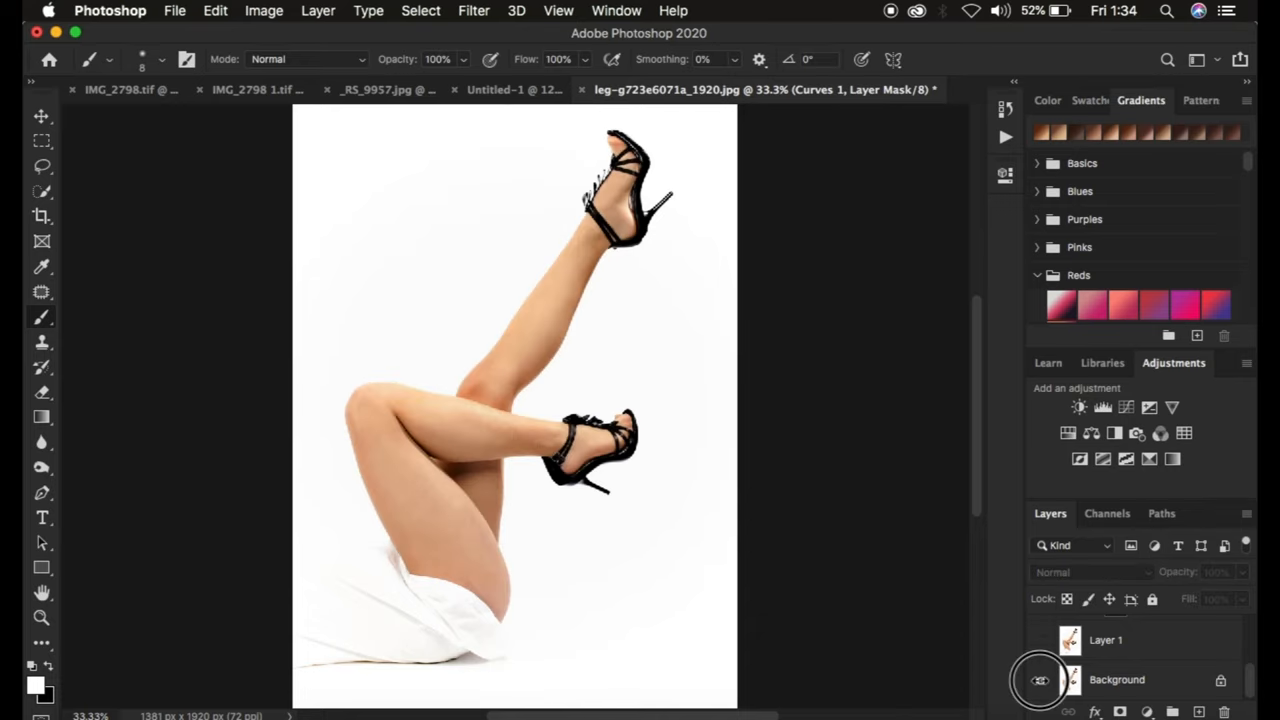
left_click(1040, 679)
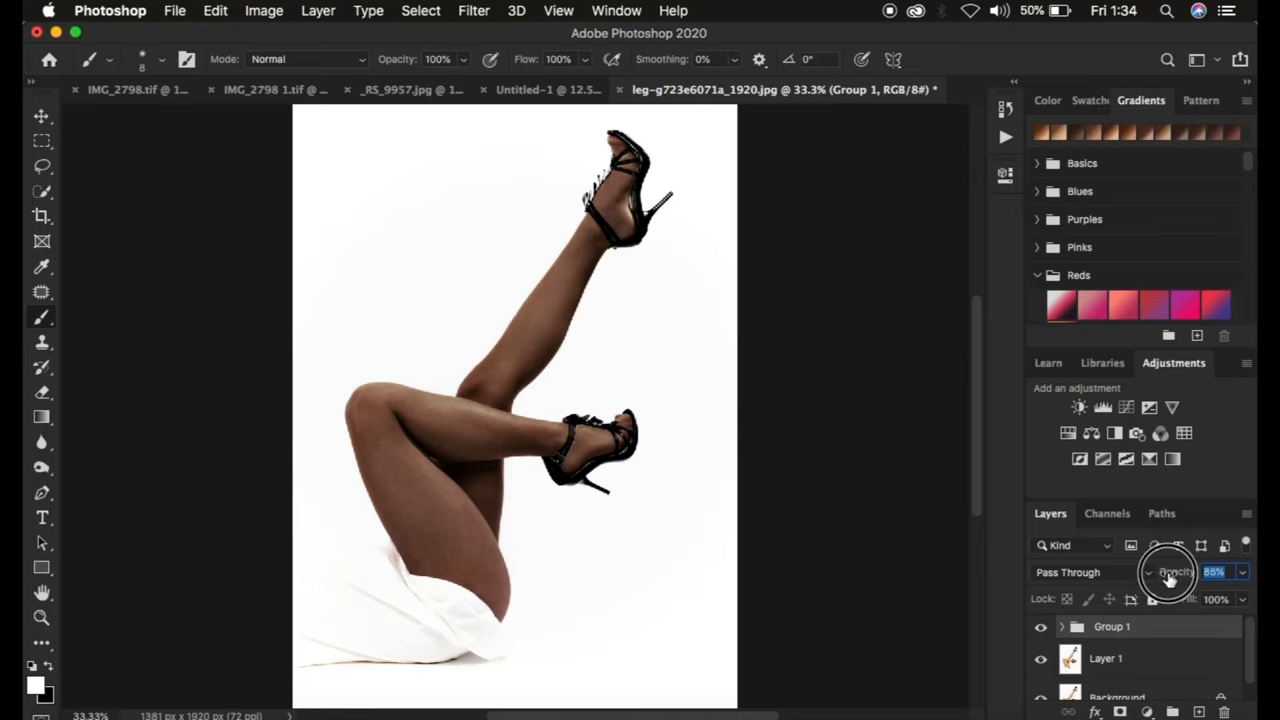
Scrub Group 1's opacity to about 90%
left_click_drag(1165, 572, 1180, 572)
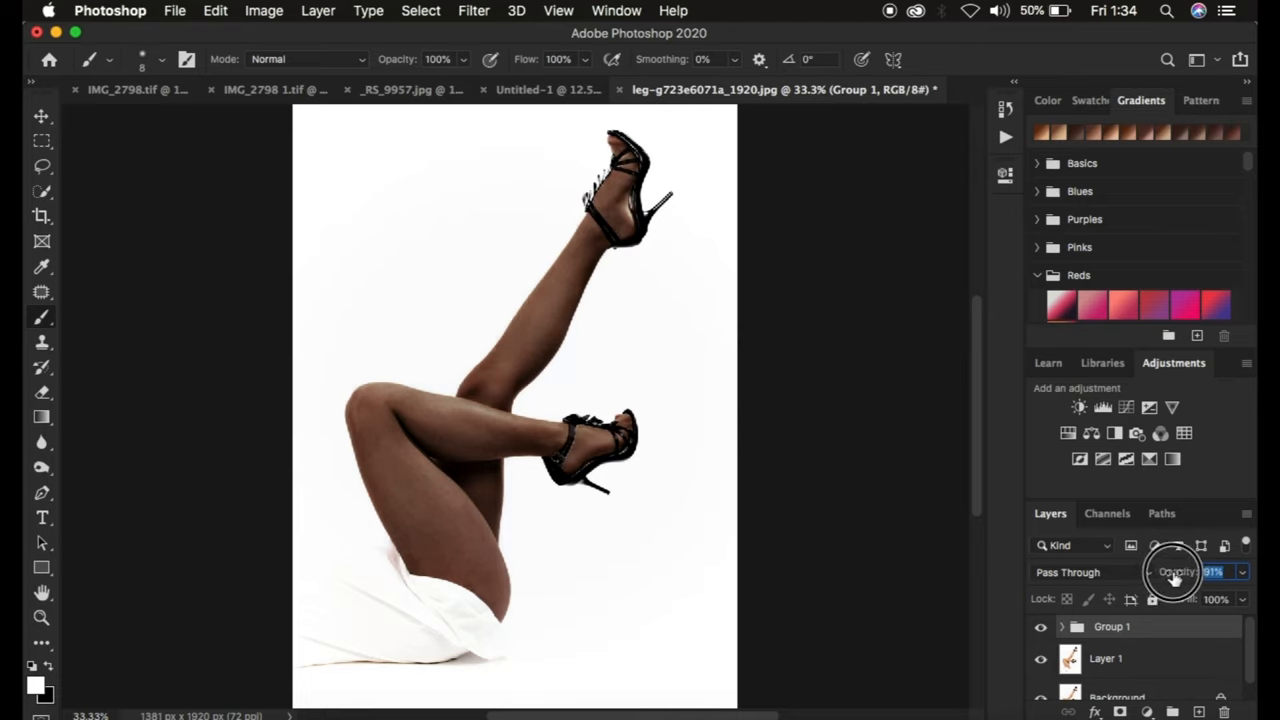